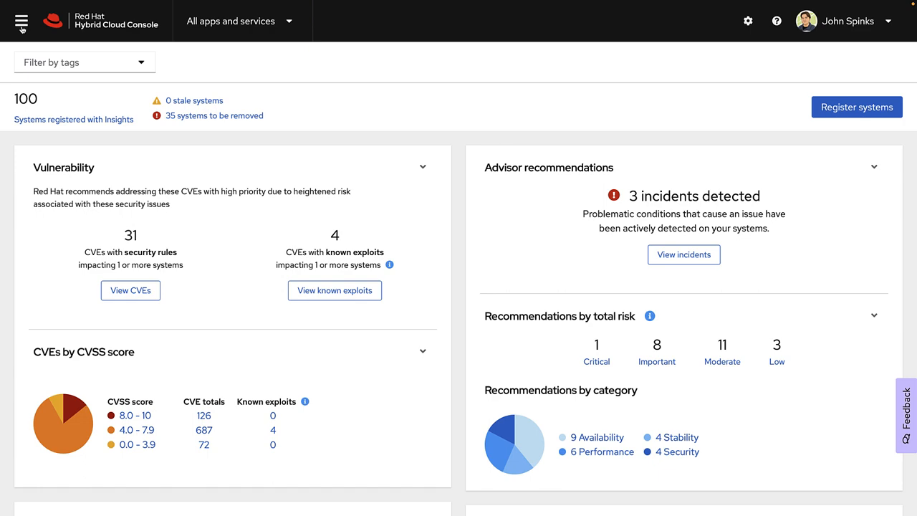
# - Go to Vulnerability > CVEs from the navigation menu and hide the sidebar again
pyautogui.click(20, 20)
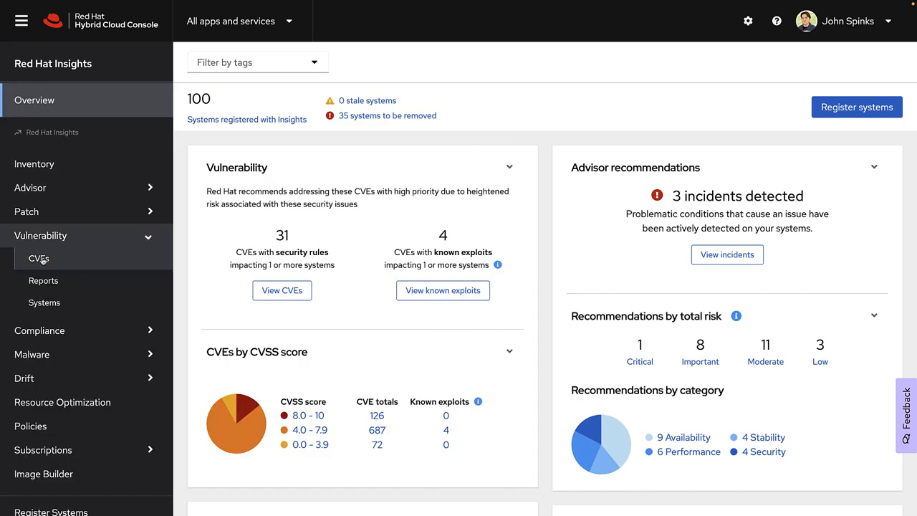
pyautogui.click(37, 258)
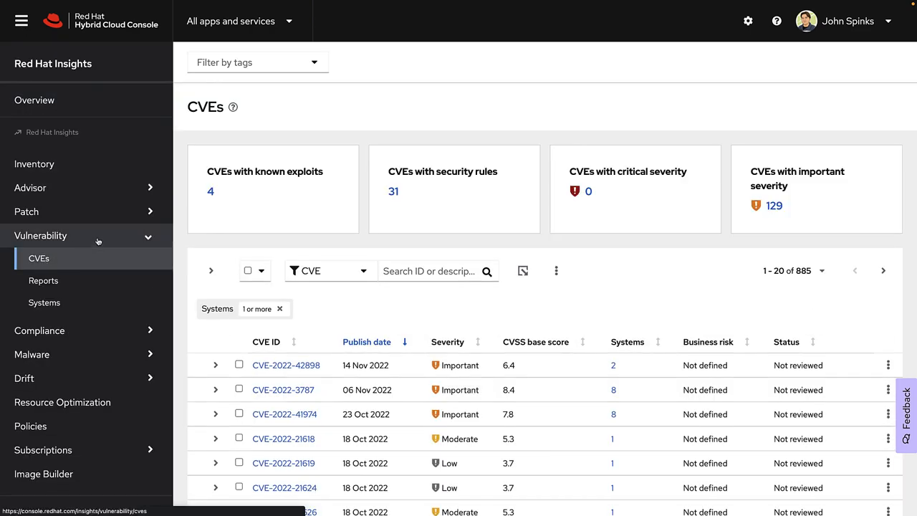
pyautogui.click(20, 20)
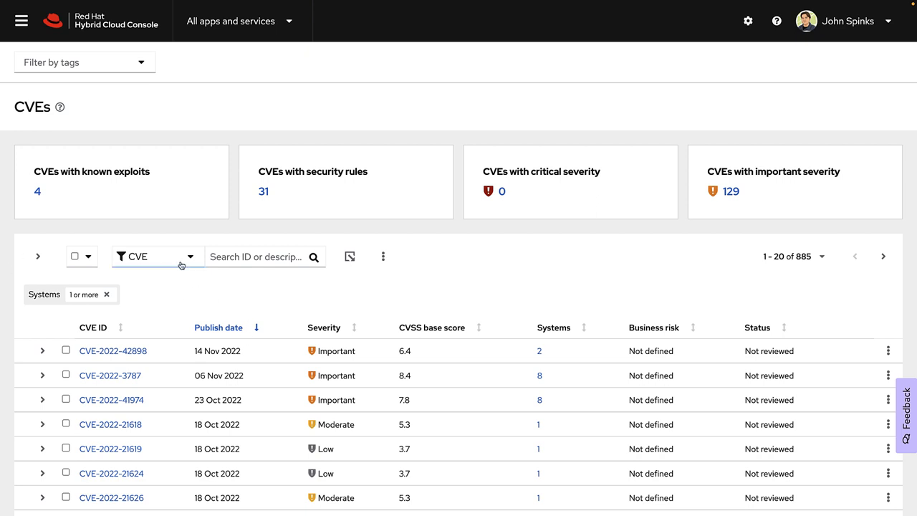
# - Filter the CVE list by Security rules to 'Has security rule', leaving 31 entries
pyautogui.click(155, 257)
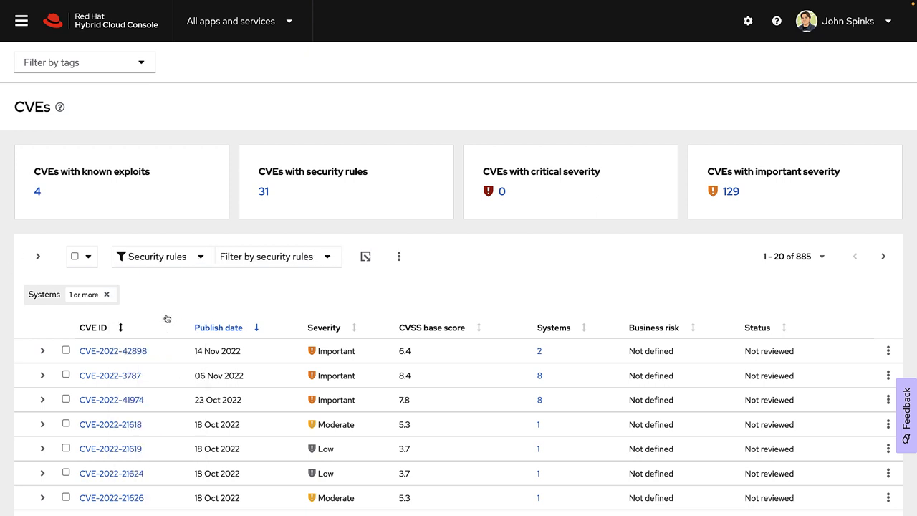
pyautogui.click(275, 256)
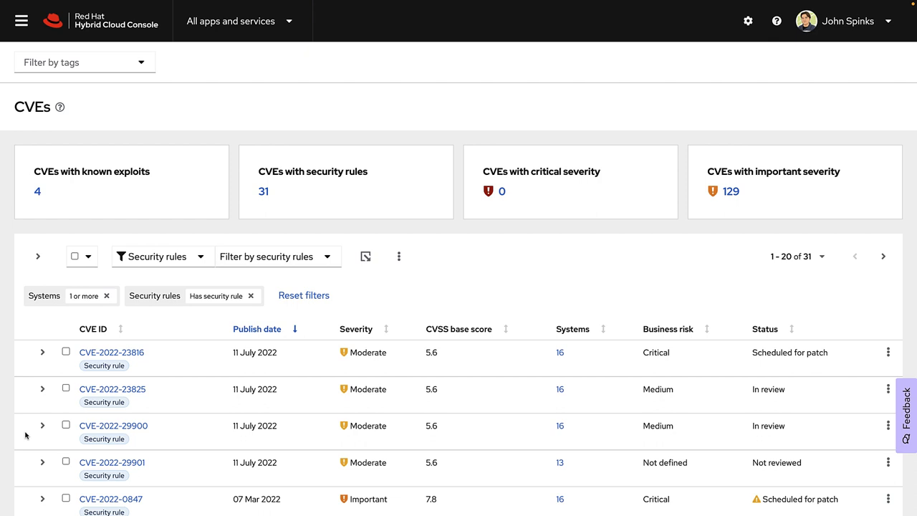
pyautogui.moveTo(2, 459)
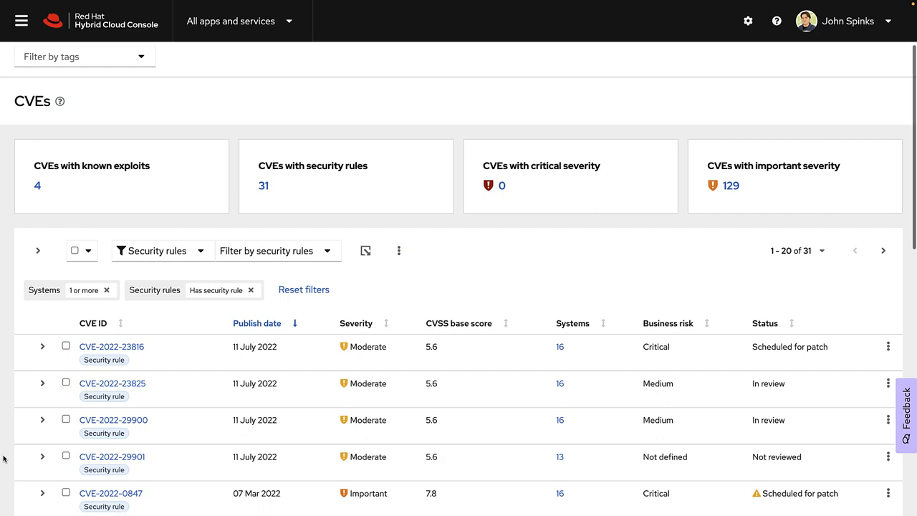
# - Expand the CVE-2022-29901 (Retbleed) row to read its description and security rules
pyautogui.scroll(-3)
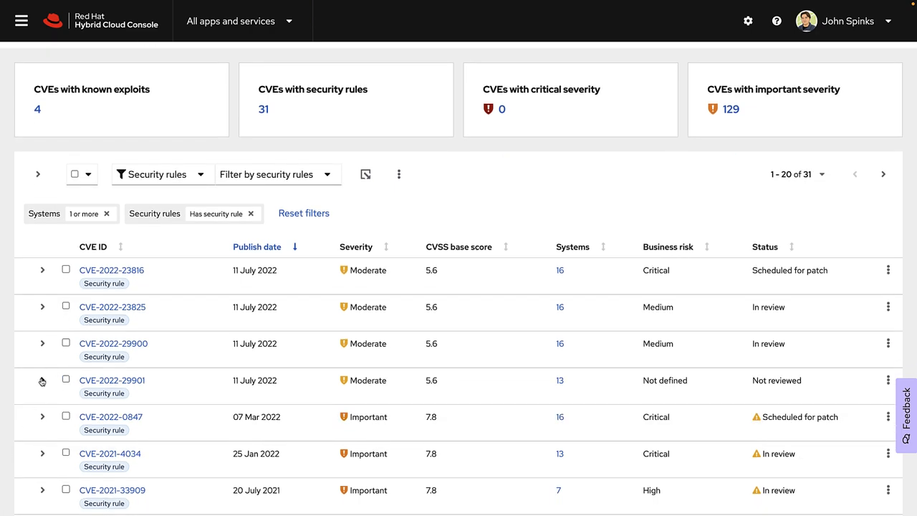
pyautogui.click(43, 381)
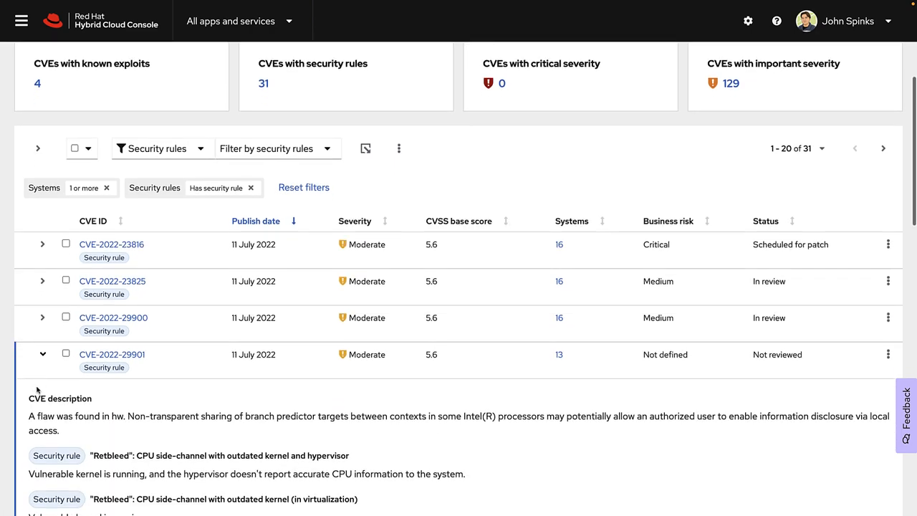
pyautogui.scroll(-3)
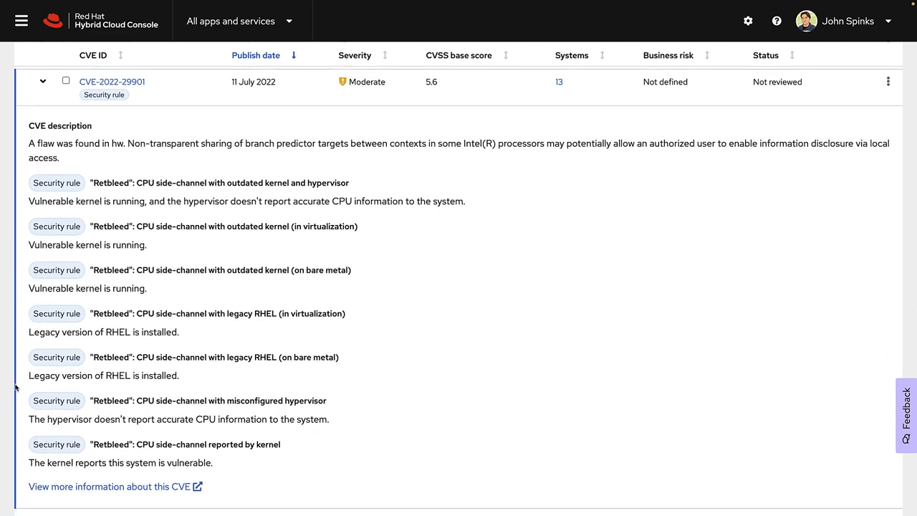
pyautogui.moveTo(108, 487)
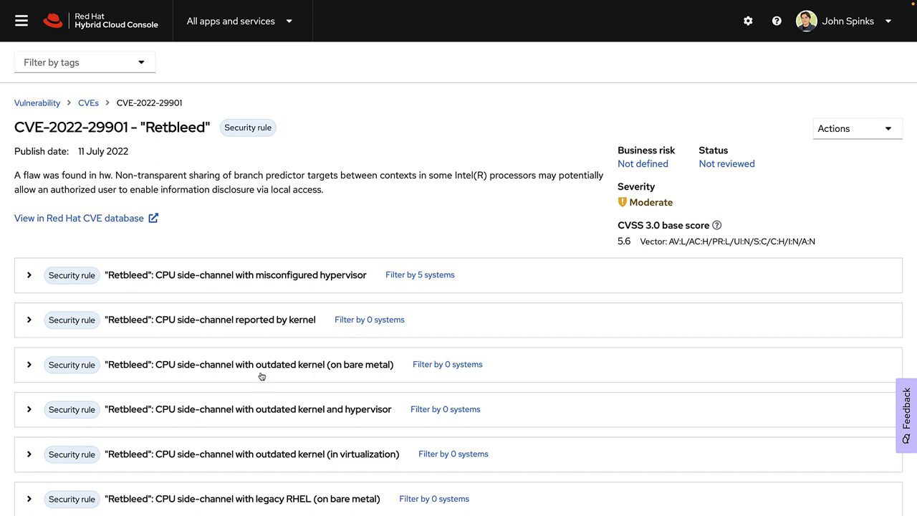
# - Expand the 'Affected but not vulnerable' explanation and review the 13 affected systems table
pyautogui.scroll(-3)
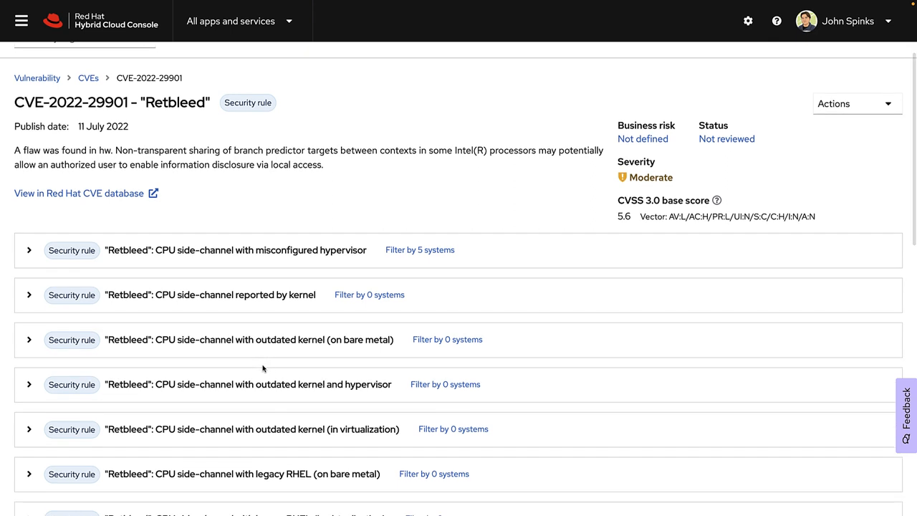
pyautogui.scroll(-3)
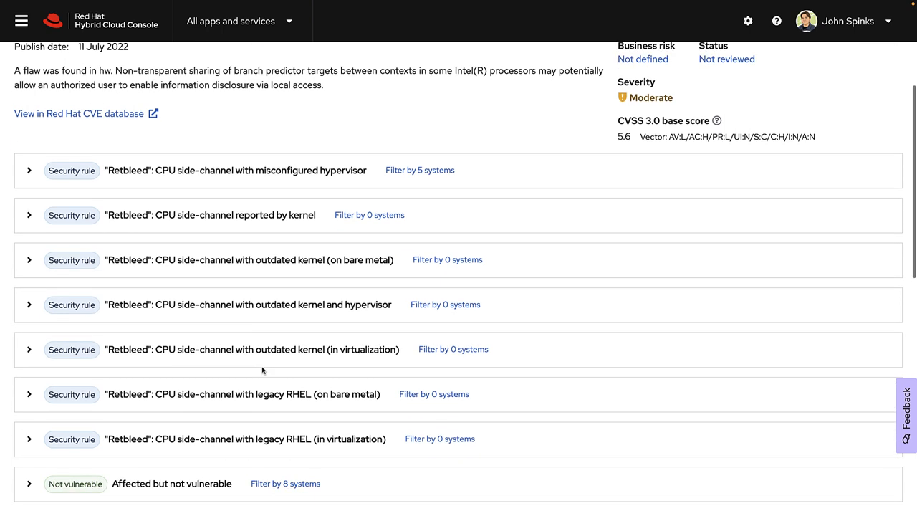
pyautogui.scroll(-3)
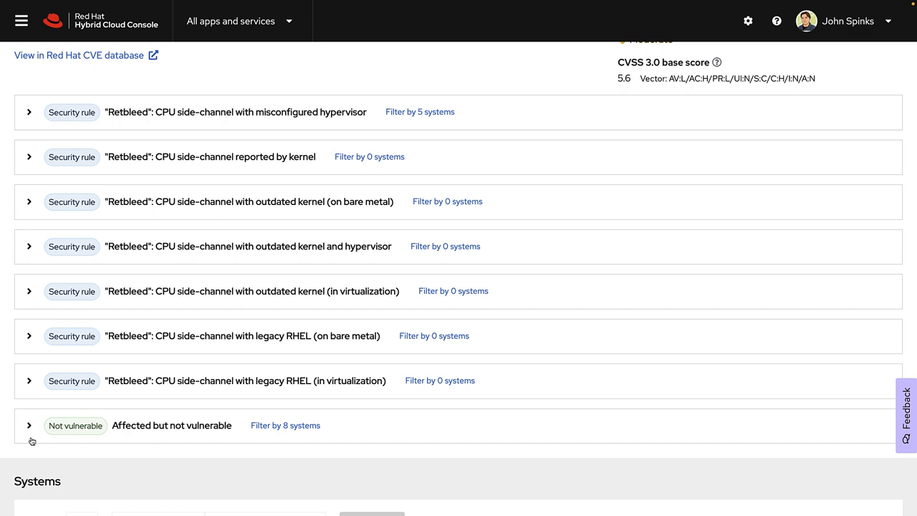
pyautogui.click(29, 424)
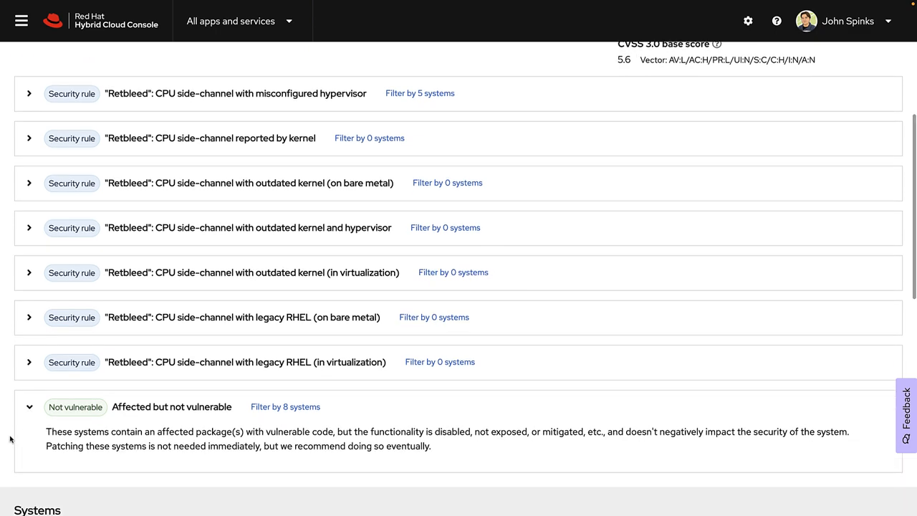
pyautogui.scroll(-3)
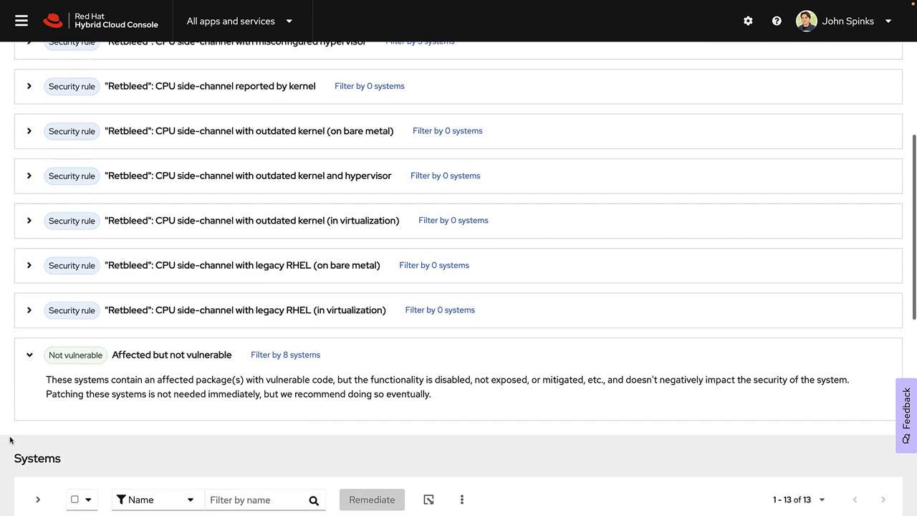
pyautogui.scroll(-3)
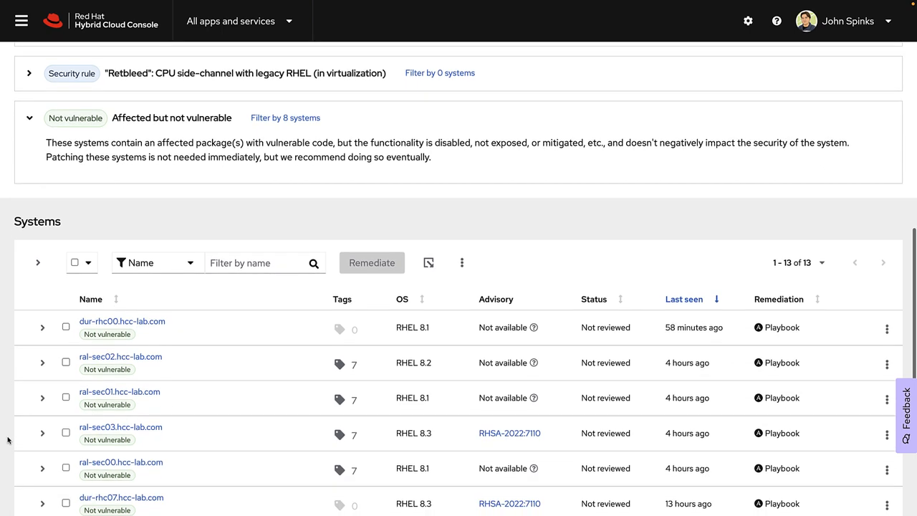
pyautogui.scroll(-3)
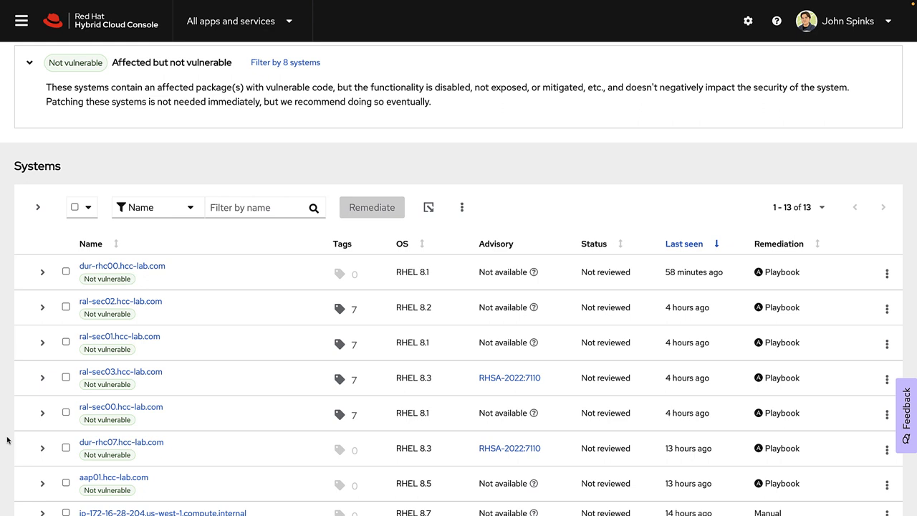
pyautogui.scroll(-3)
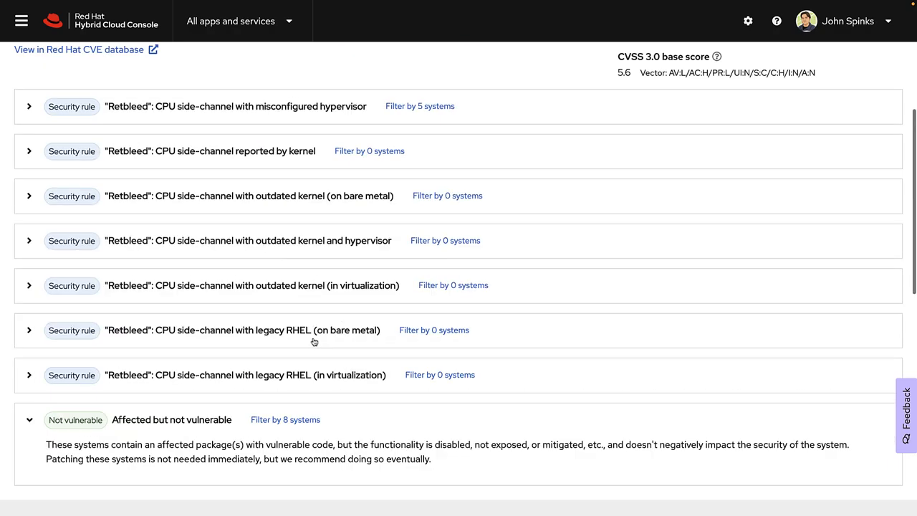
# - Edit CVE-2022-29901's status to 'Scheduled for patch' via Actions and save it
pyautogui.click(858, 129)
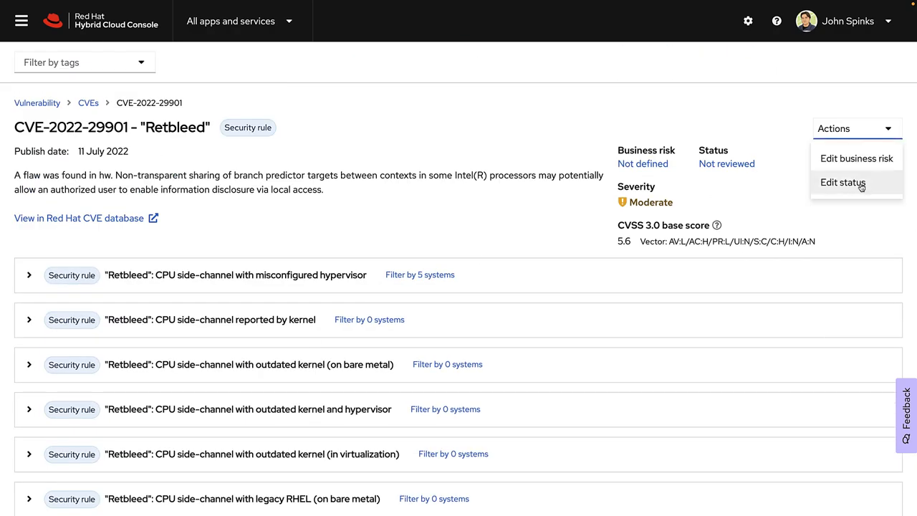
pyautogui.click(843, 182)
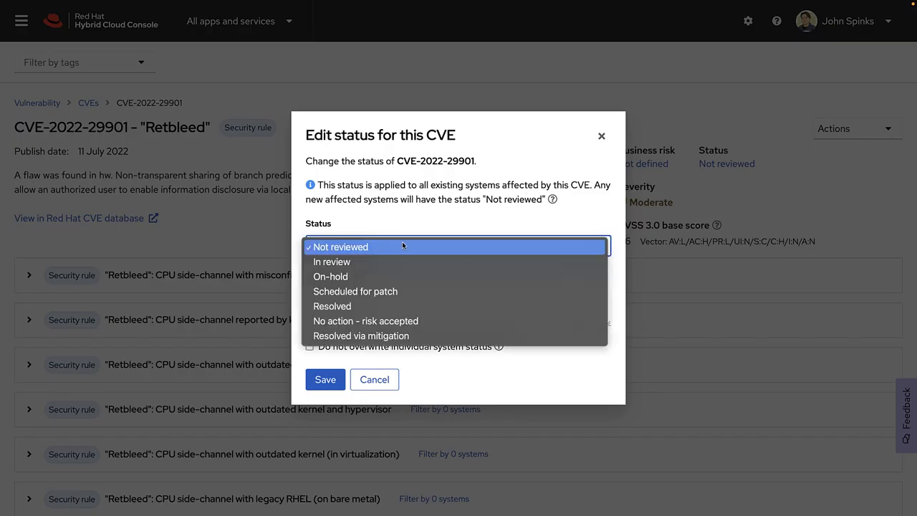
pyautogui.click(355, 291)
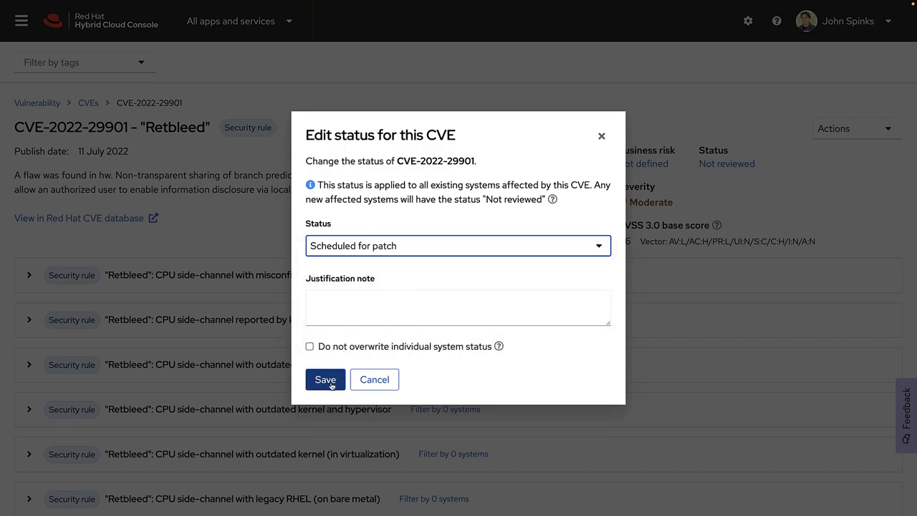
pyautogui.click(323, 379)
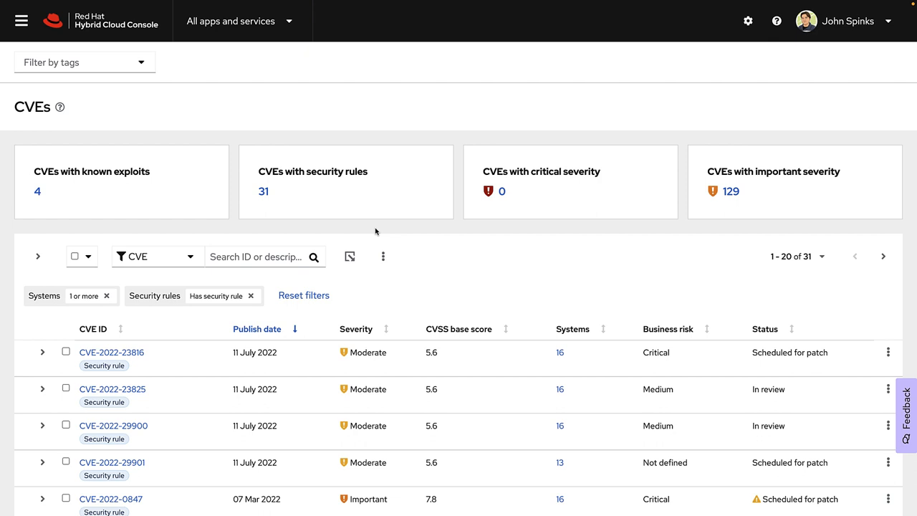
pyautogui.moveTo(372, 232)
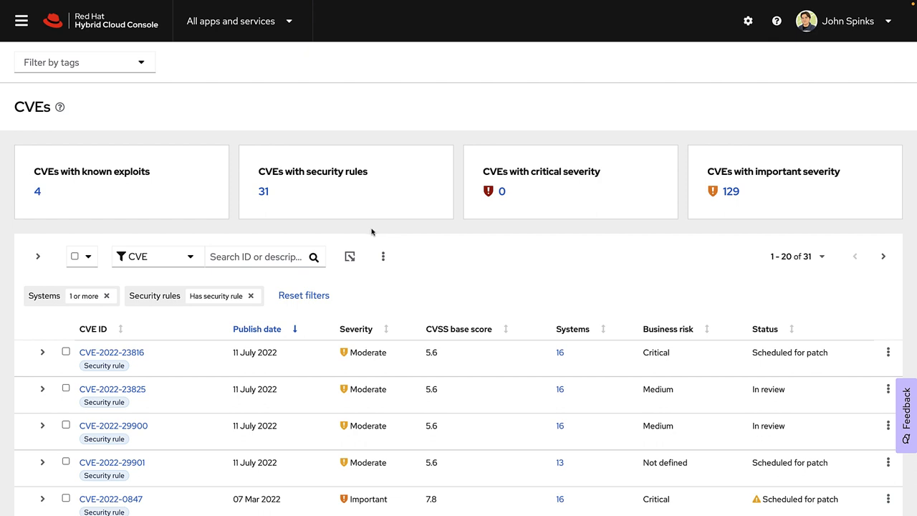
# - Filter by known exploits, expand CVE-2021-3156 (sudo) and go to its detail page
pyautogui.click(156, 255)
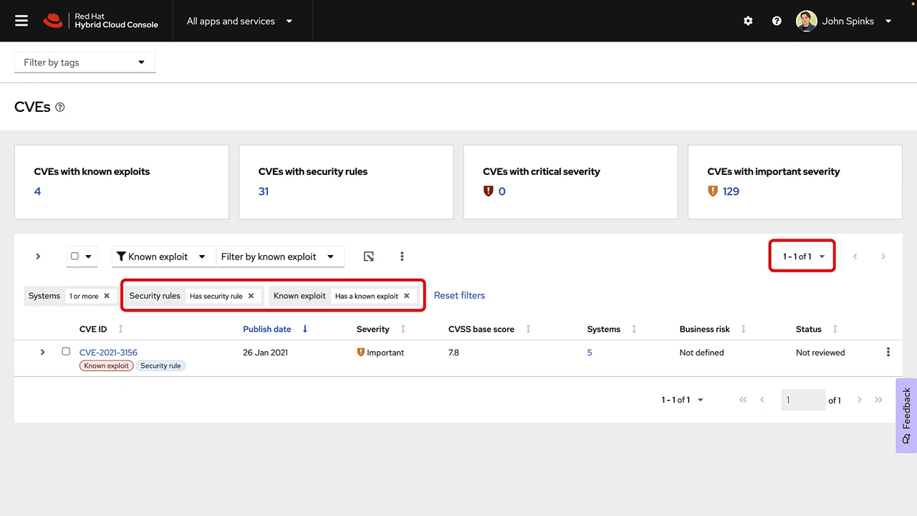
pyautogui.moveTo(470, 239)
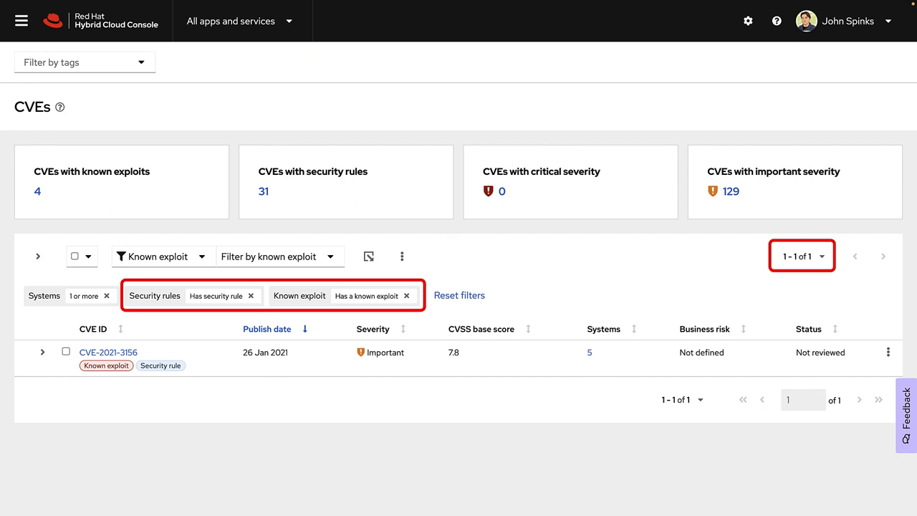
pyautogui.moveTo(41, 417)
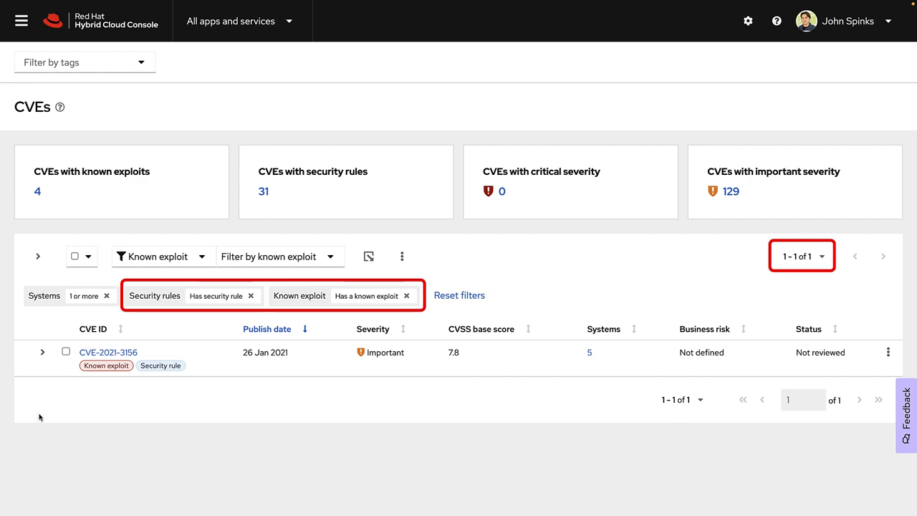
pyautogui.click(43, 353)
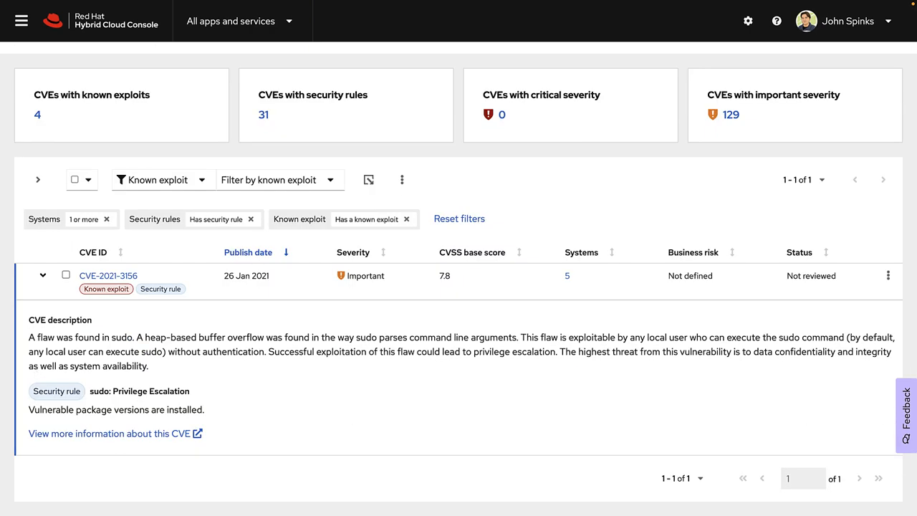
pyautogui.click(109, 275)
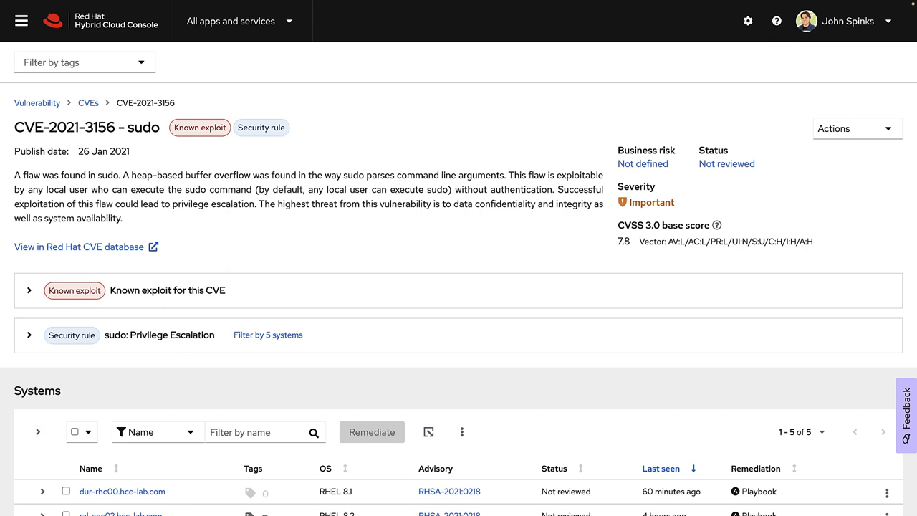
# - Expand the Known exploit and sudo privilege escalation security rule explanations for CVE-2021-3156
pyautogui.click(29, 290)
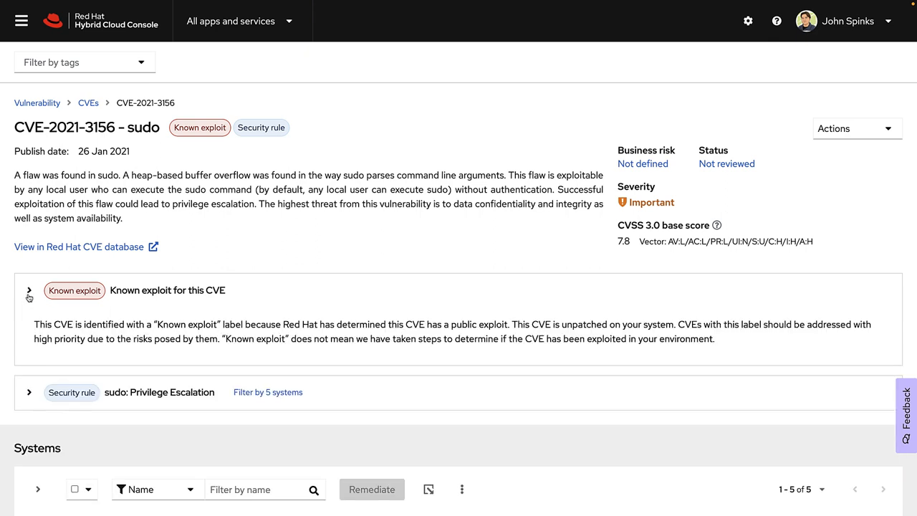
pyautogui.click(28, 290)
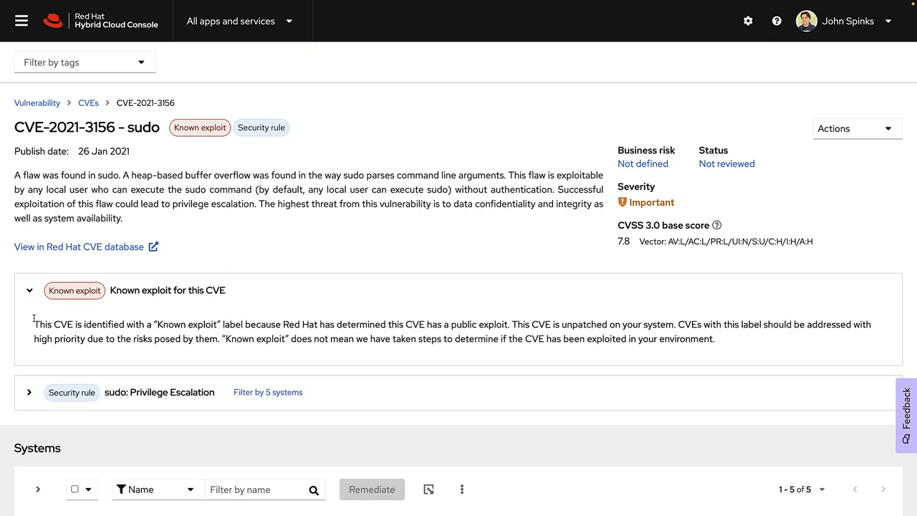
pyautogui.moveTo(32, 320)
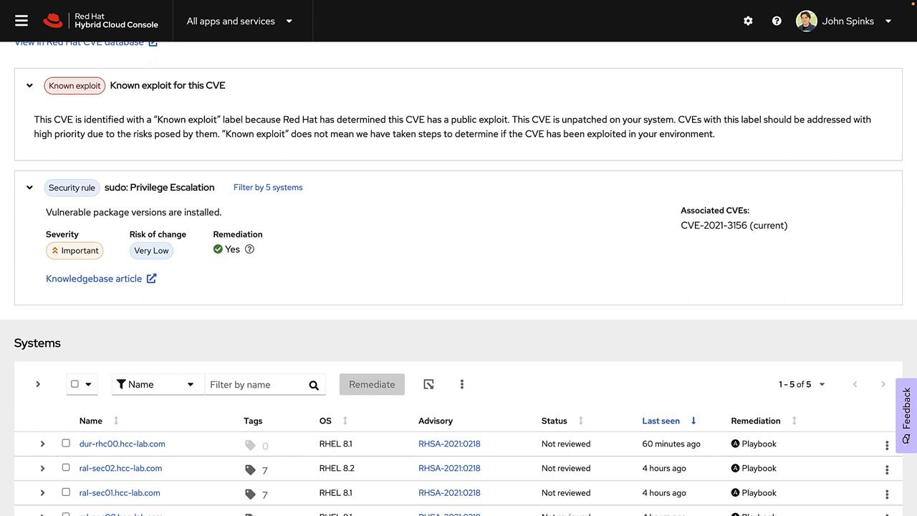
pyautogui.scroll(-3)
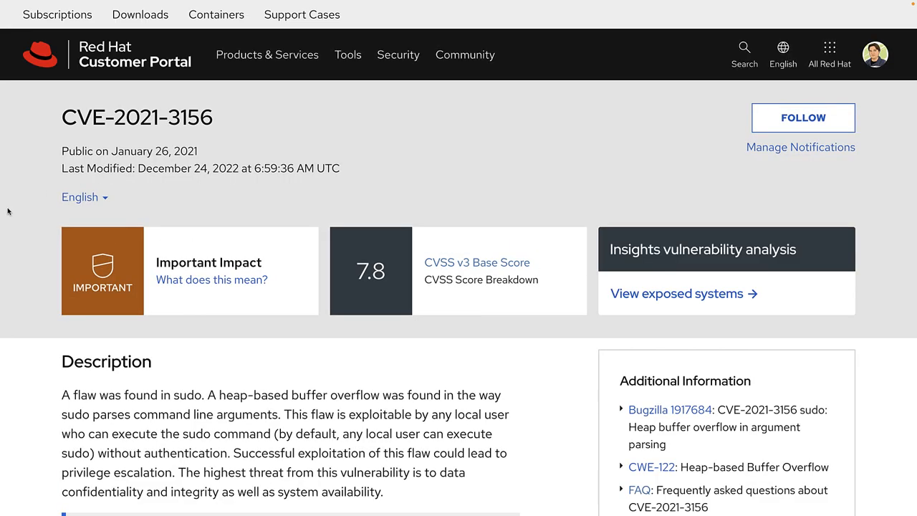
pyautogui.moveTo(26, 339)
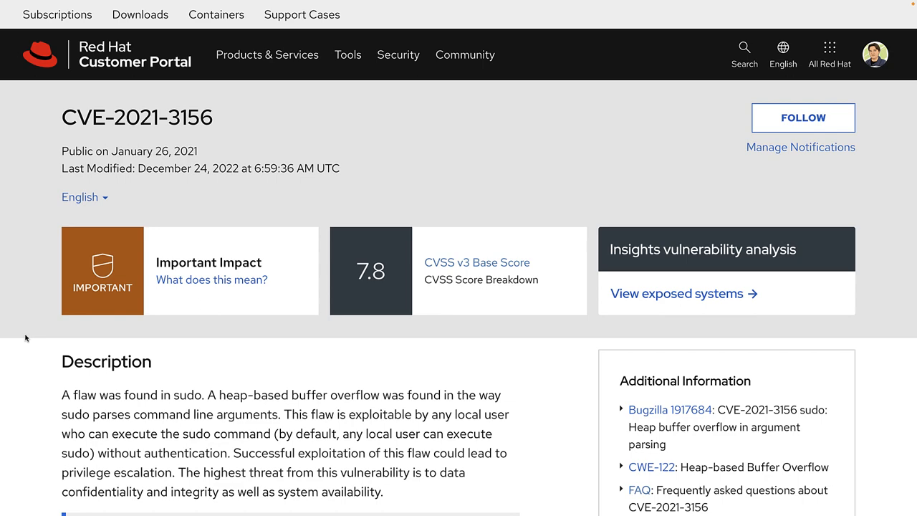
pyautogui.scroll(-3)
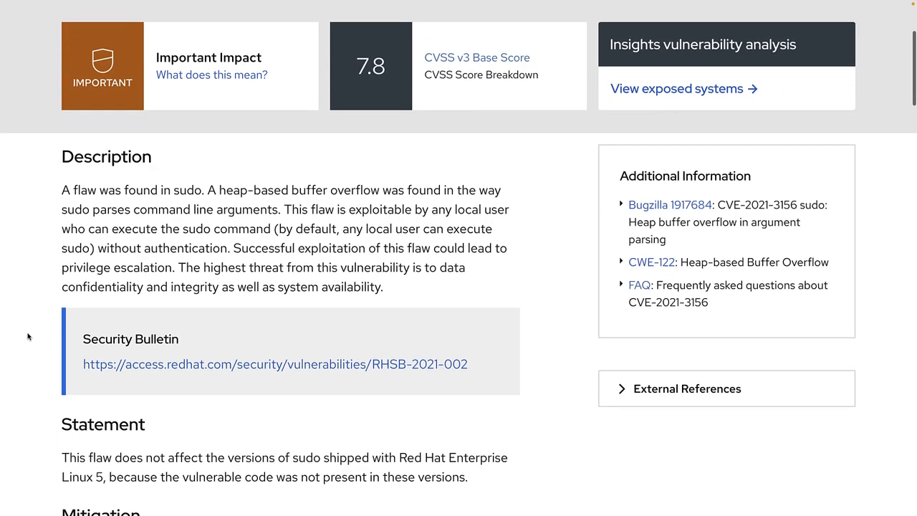
pyautogui.scroll(-3)
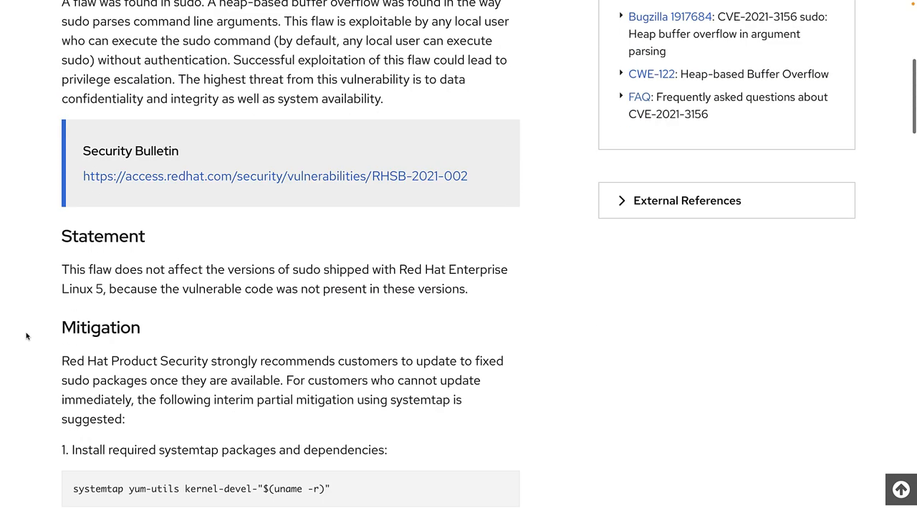
pyautogui.scroll(-3)
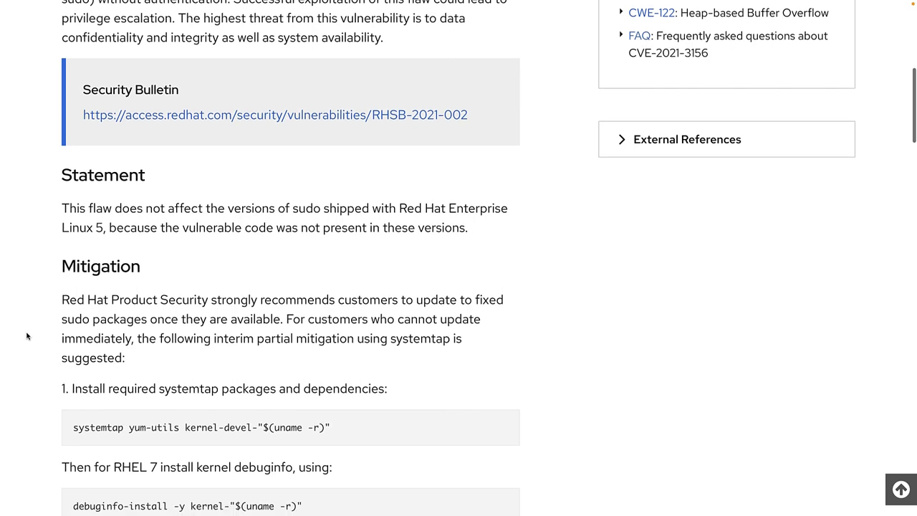
pyautogui.scroll(-3)
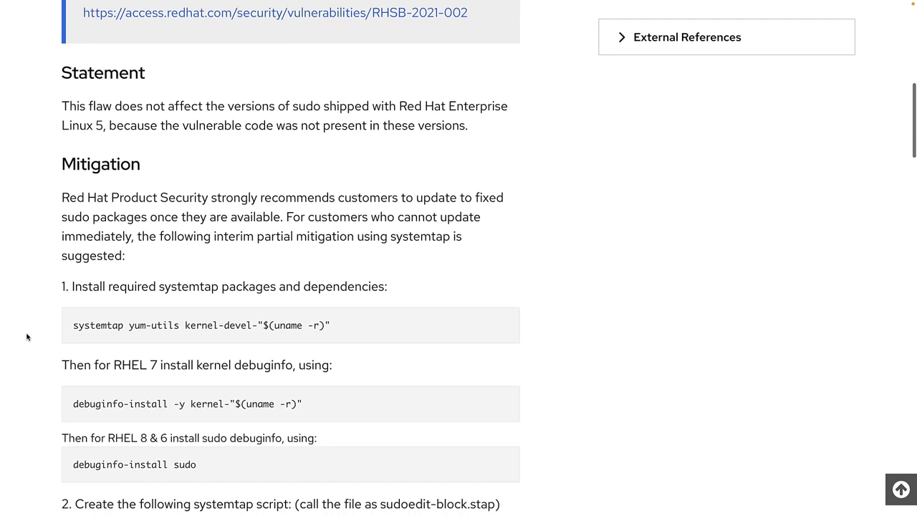
pyautogui.scroll(-3)
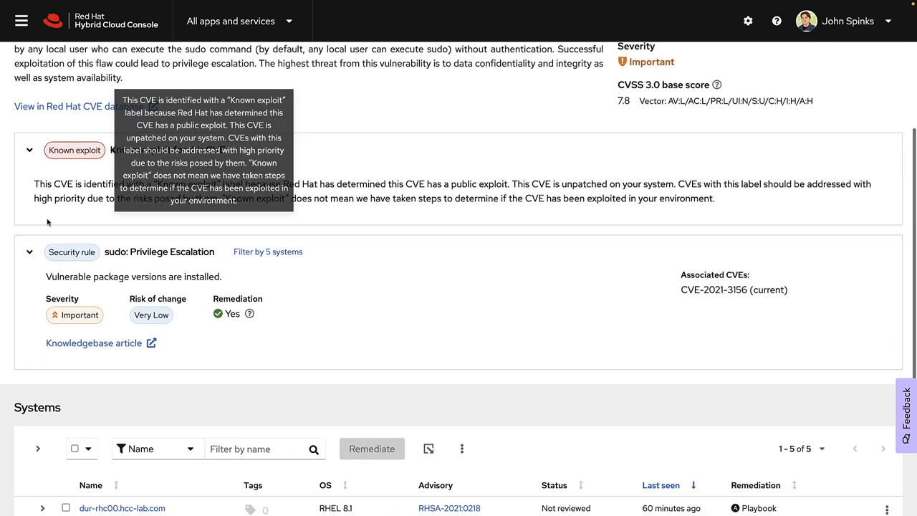
# - Review the vulnerable sudo package on dur-rhc00.hcc-lab.com and select that system for remediation
pyautogui.scroll(-3)
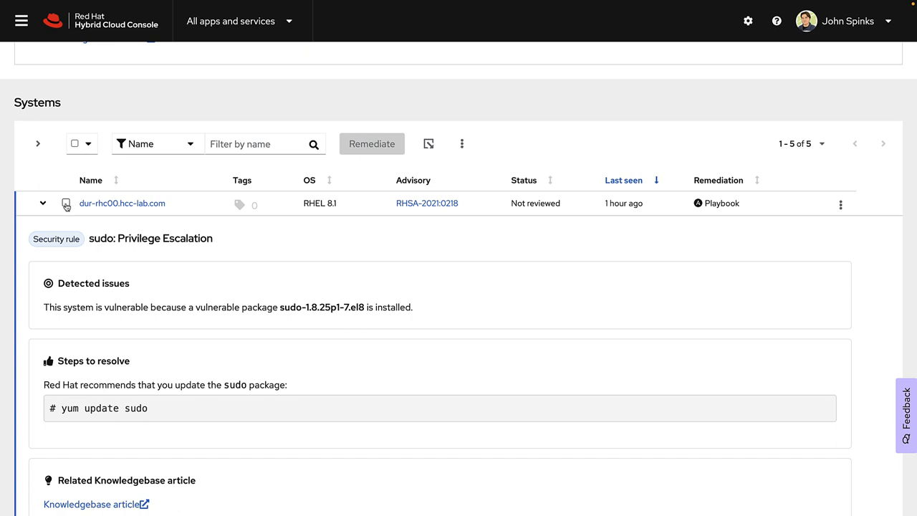
pyautogui.click(66, 204)
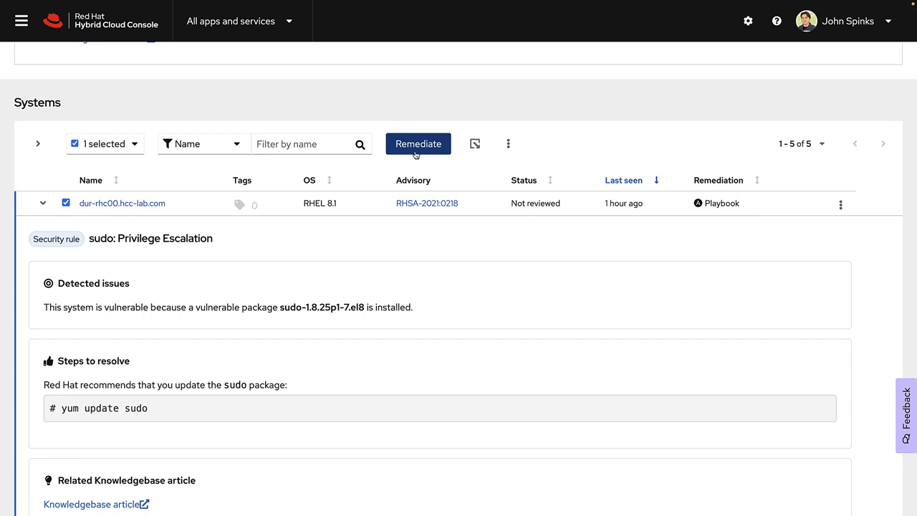
pyautogui.moveTo(416, 151)
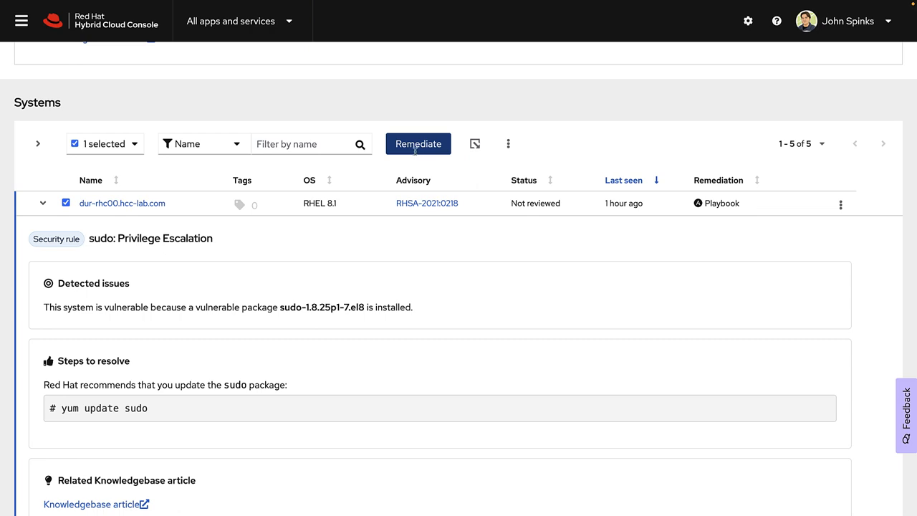
# - Remediate with a new Ansible playbook named retbleed, accepting the system and resolution, and submit
pyautogui.click(419, 143)
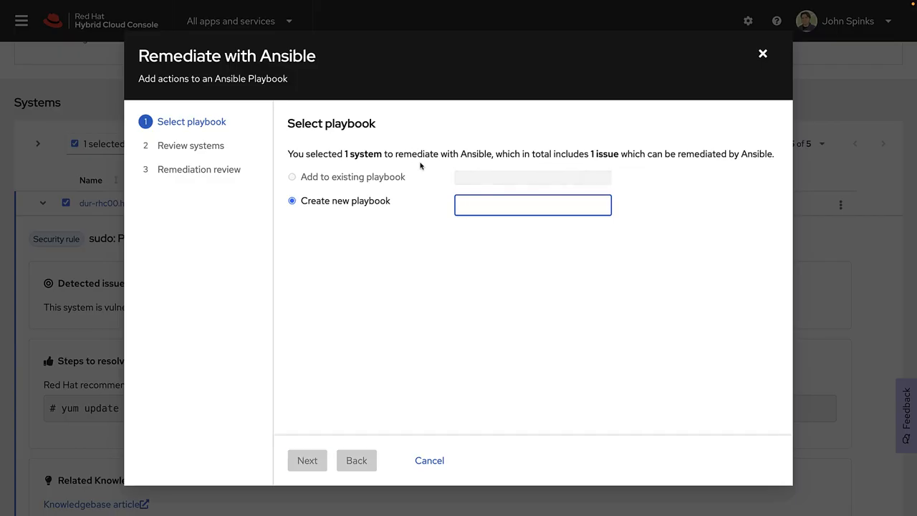
pyautogui.write('retbleed')
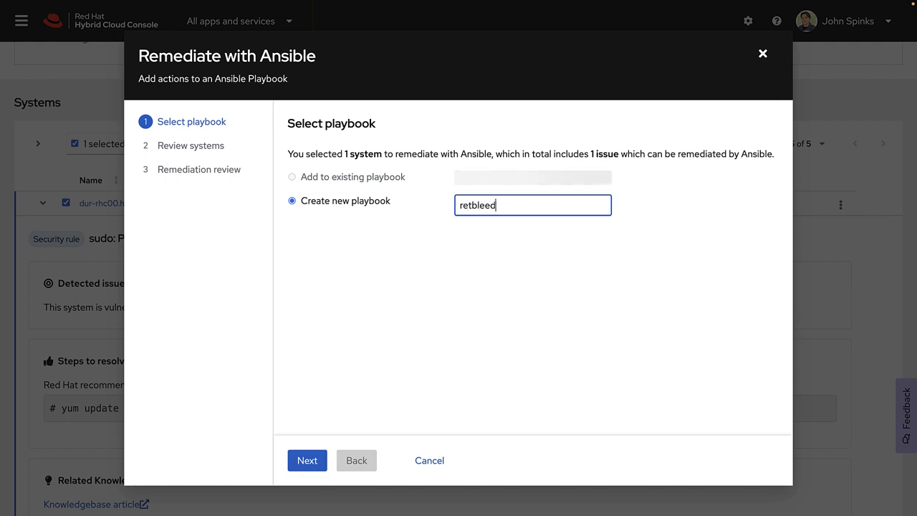
pyautogui.click(307, 460)
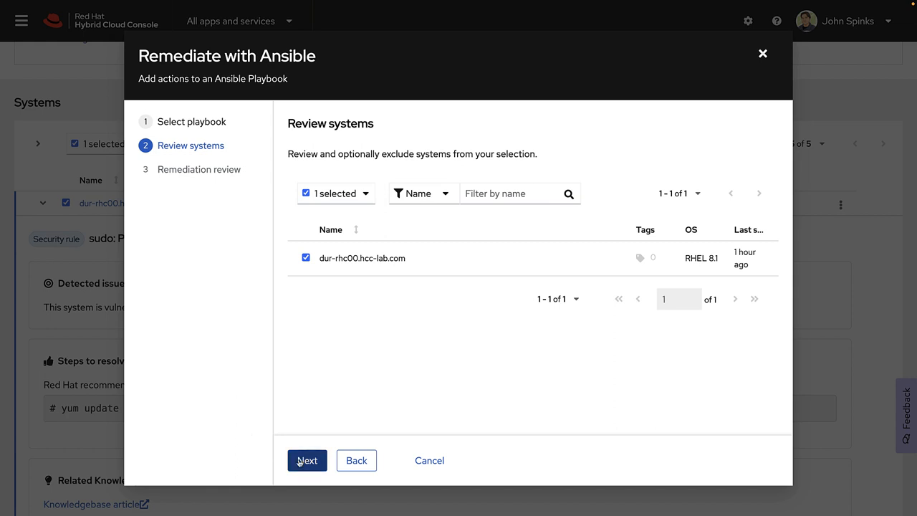
pyautogui.click(307, 460)
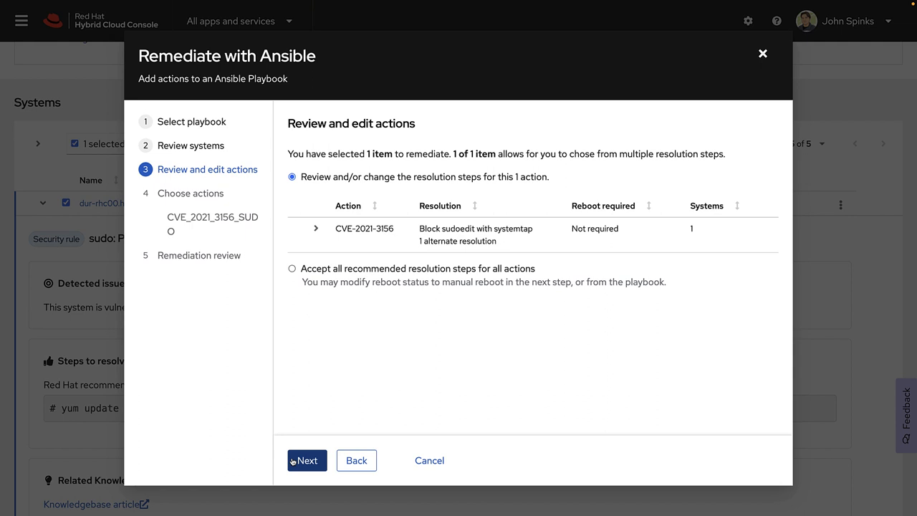
pyautogui.click(307, 460)
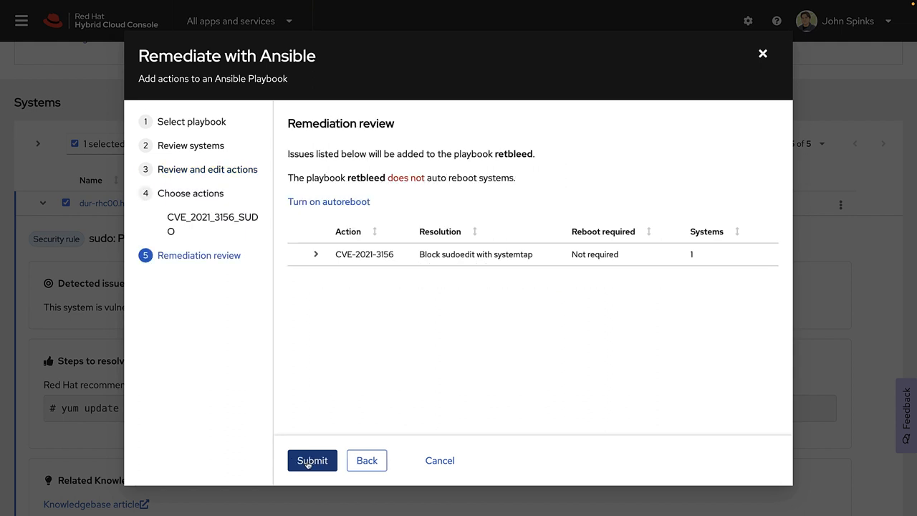
pyautogui.click(313, 460)
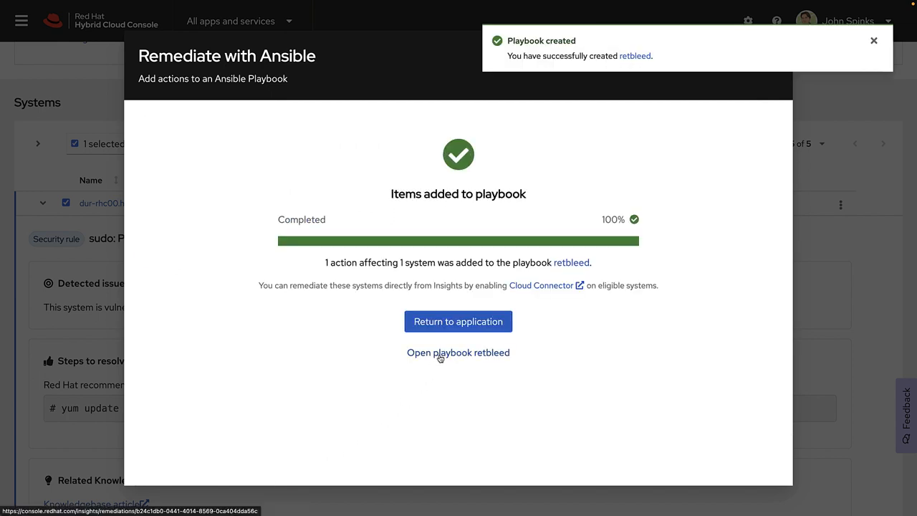
# - View the retbleed playbook, download it and open the downloaded remediations archive
pyautogui.click(459, 352)
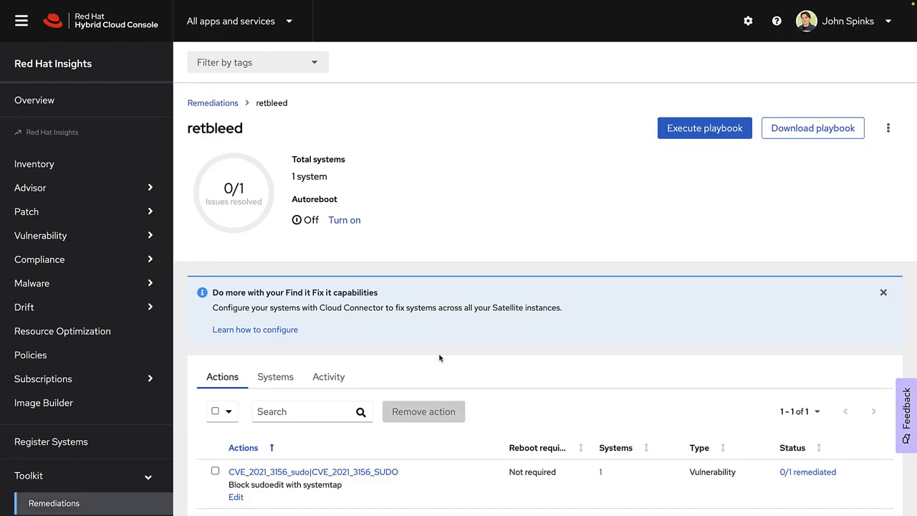
pyautogui.click(20, 20)
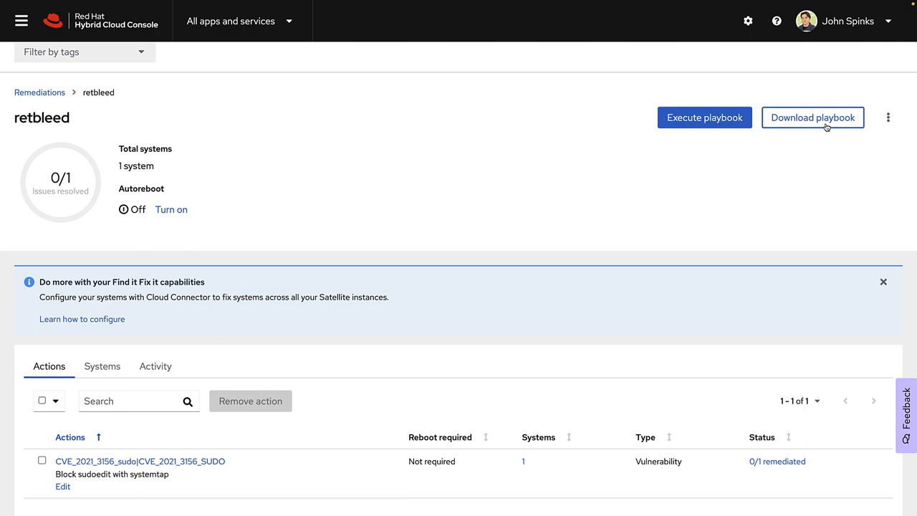
pyautogui.click(812, 118)
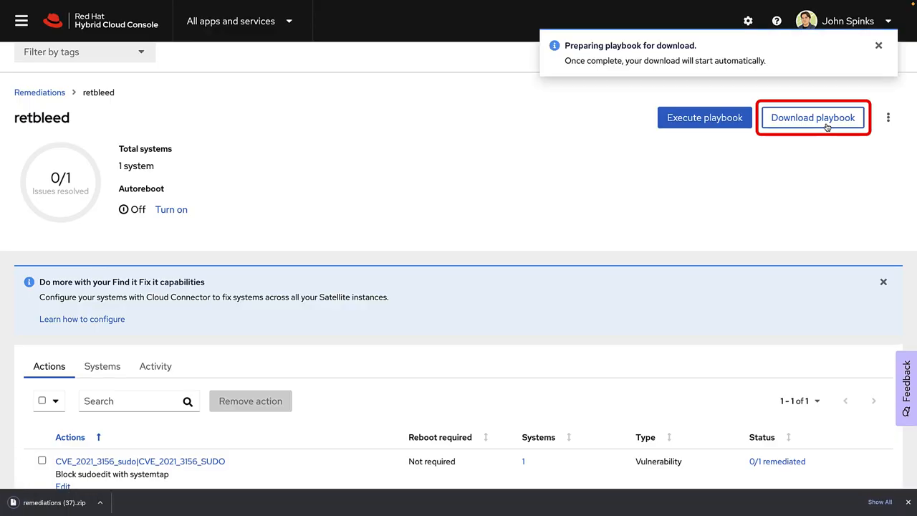
pyautogui.moveTo(89, 497)
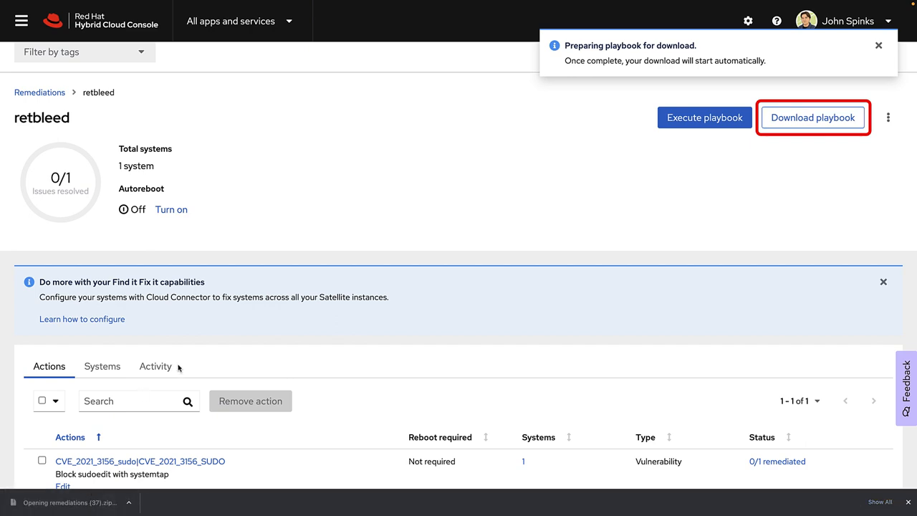
pyautogui.click(813, 118)
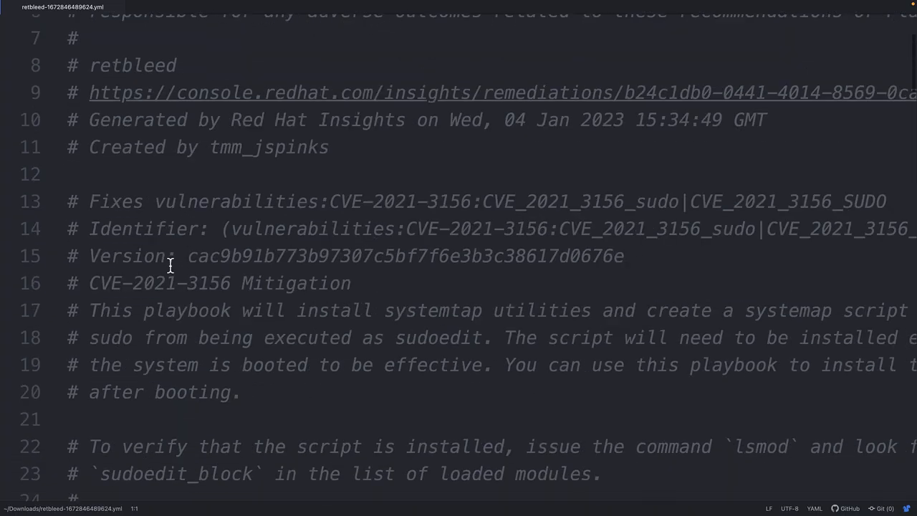
# - Scroll through the retbleed playbook's systemtap tasks in Atom to review them
pyautogui.scroll(-3)
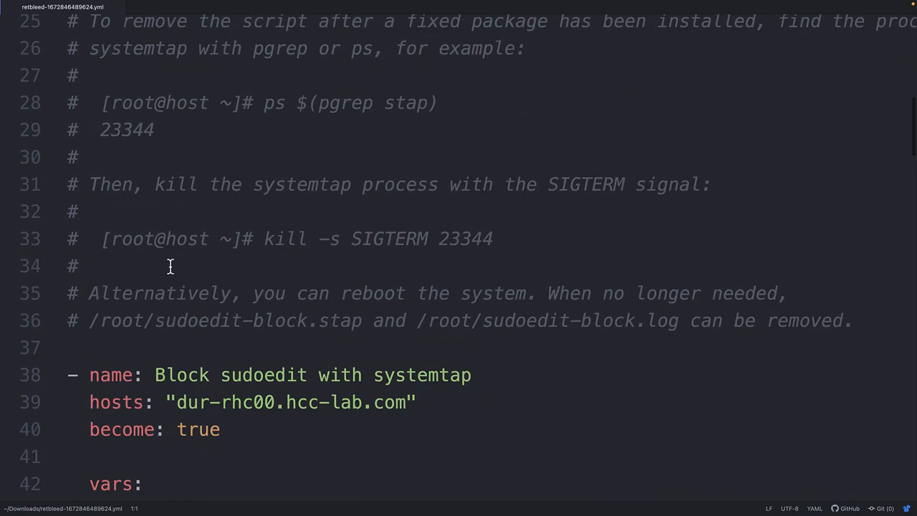
pyautogui.scroll(-3)
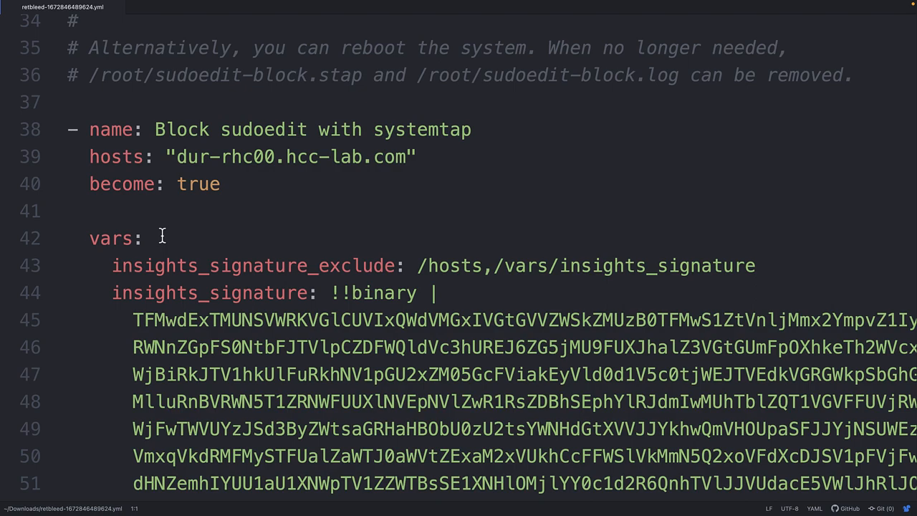
pyautogui.scroll(-3)
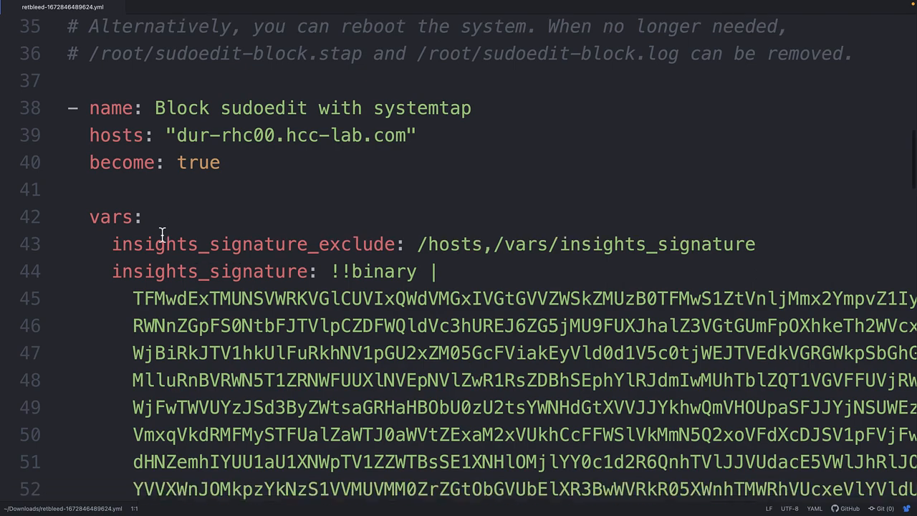
pyautogui.scroll(-3)
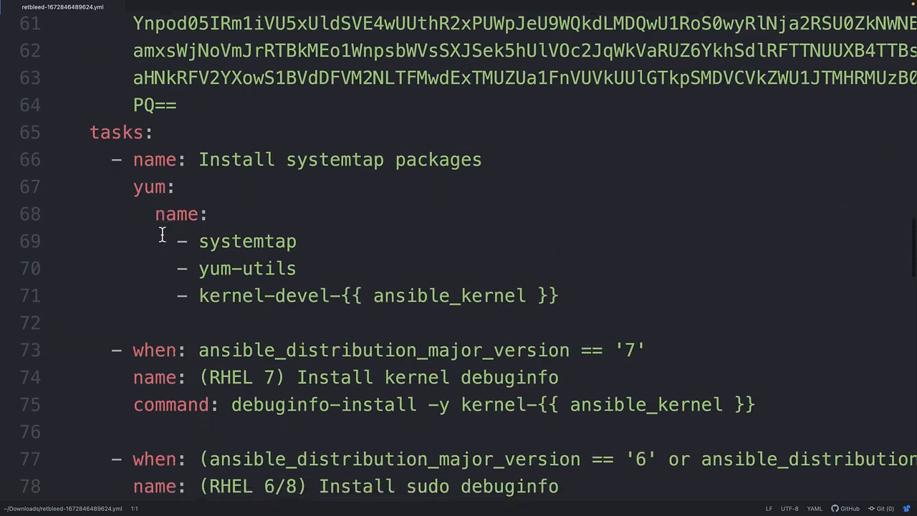
pyautogui.scroll(-3)
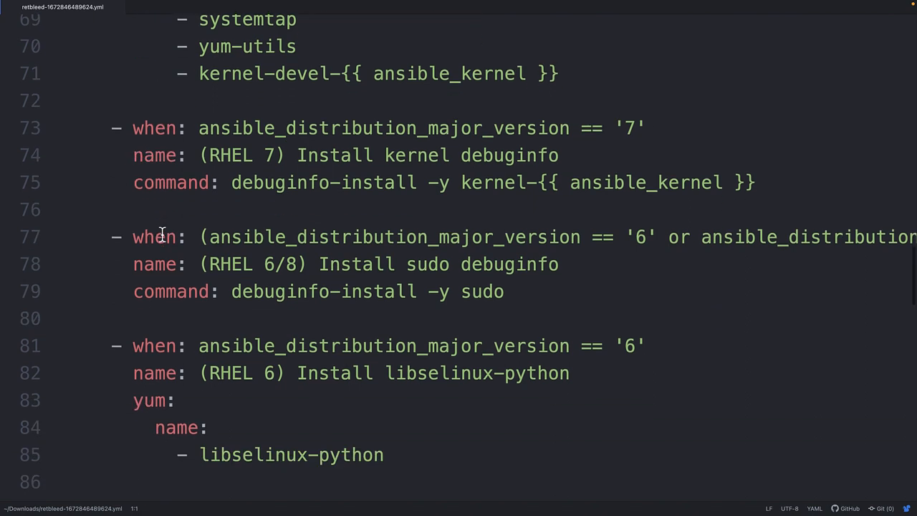
pyautogui.scroll(-3)
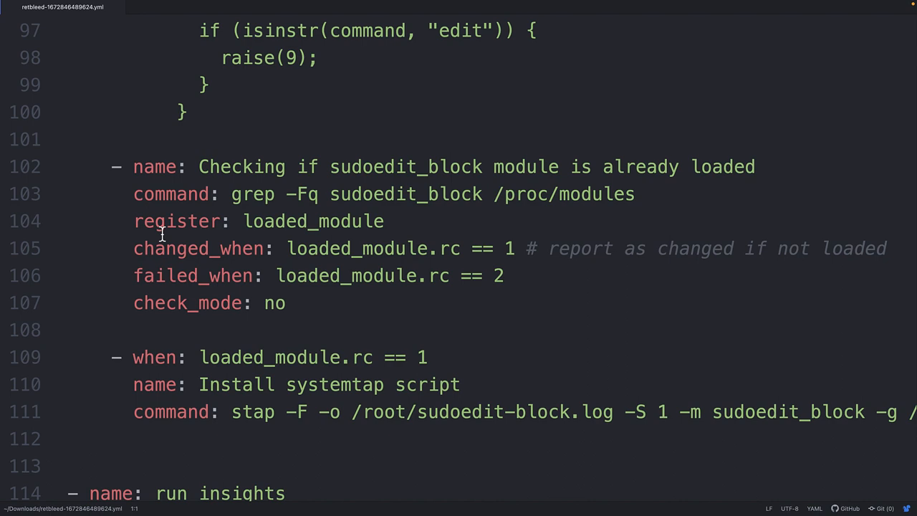
pyautogui.scroll(-3)
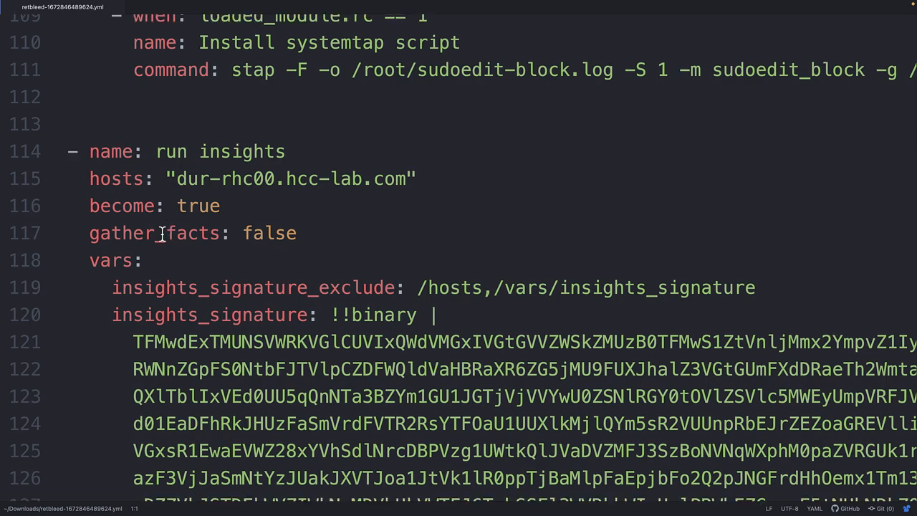
pyautogui.scroll(-3)
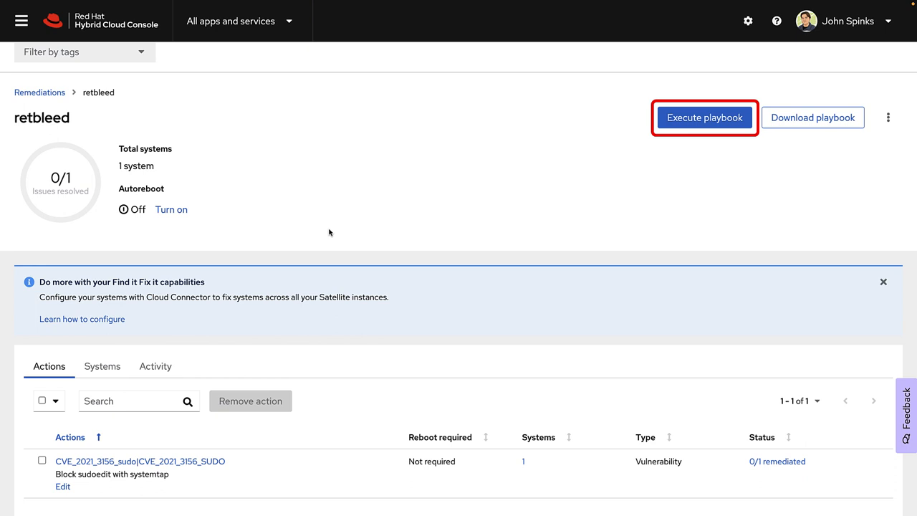
pyautogui.moveTo(404, 231)
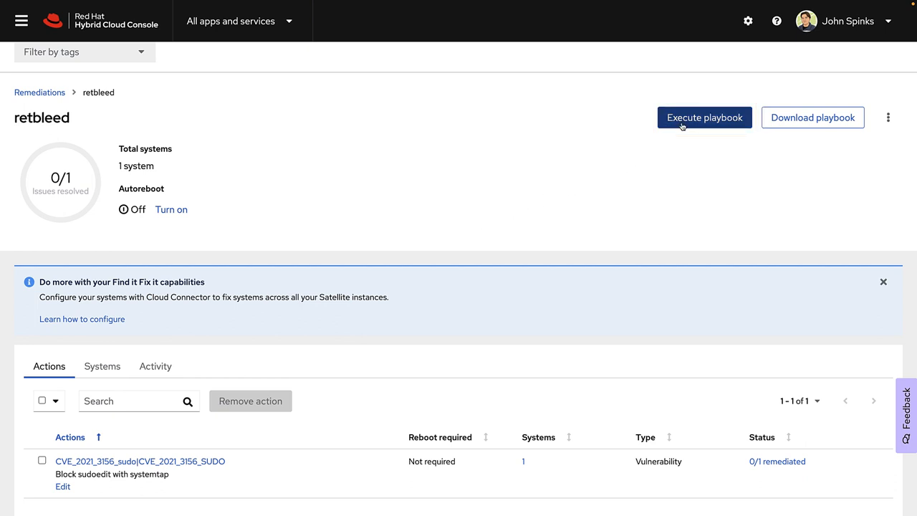
# - Execute the retbleed playbook on its 1 system and dismiss the confirmation
pyautogui.click(705, 118)
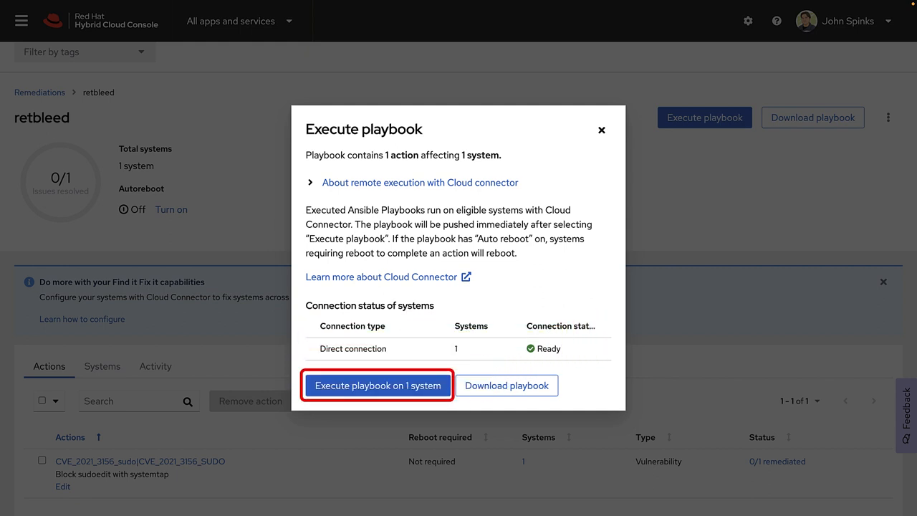
pyautogui.click(377, 386)
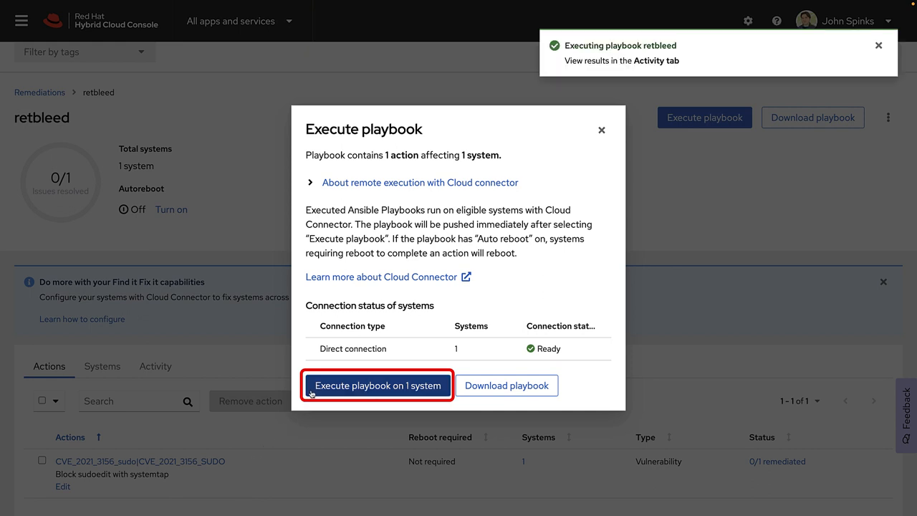
pyautogui.click(377, 386)
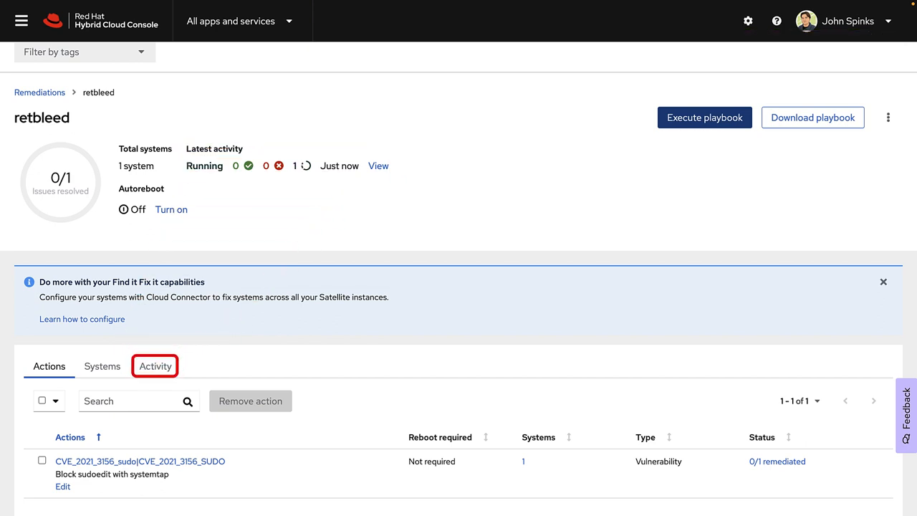
# - View the remediation's Activity run history and the direct-connected run's details
pyautogui.click(155, 367)
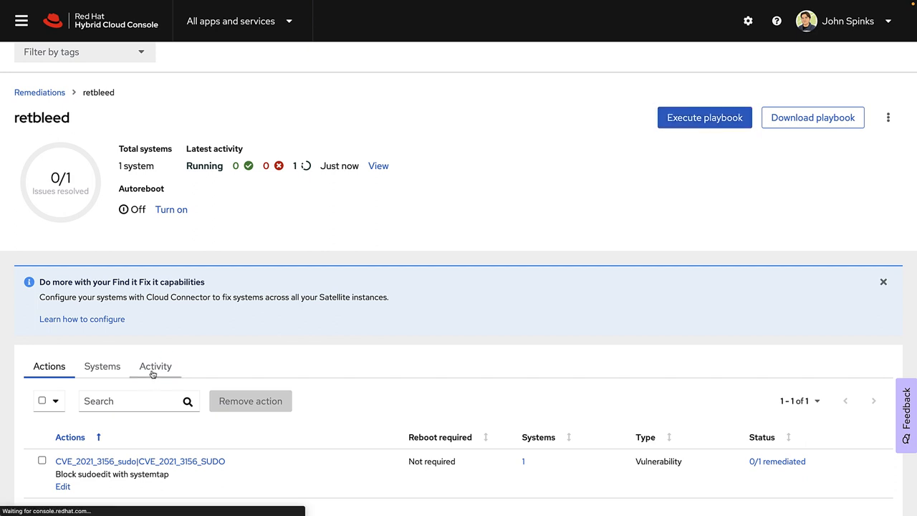
pyautogui.click(155, 367)
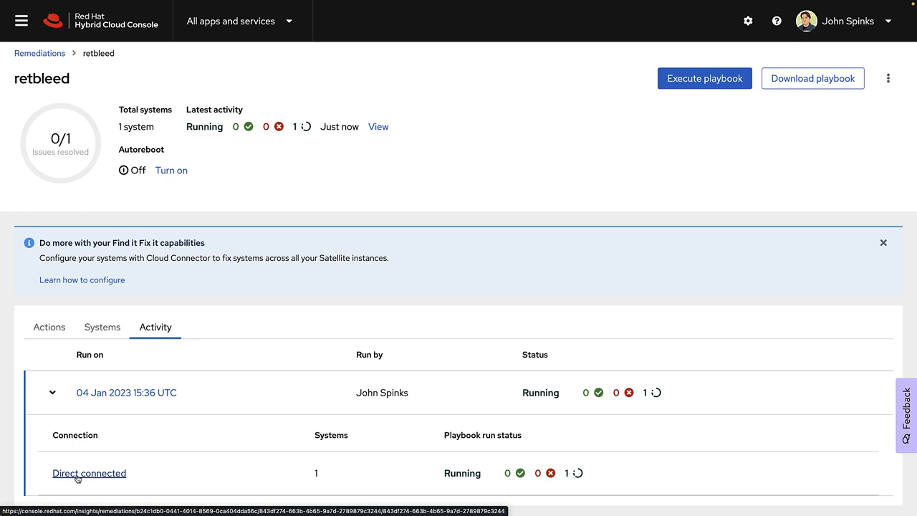
pyautogui.click(88, 473)
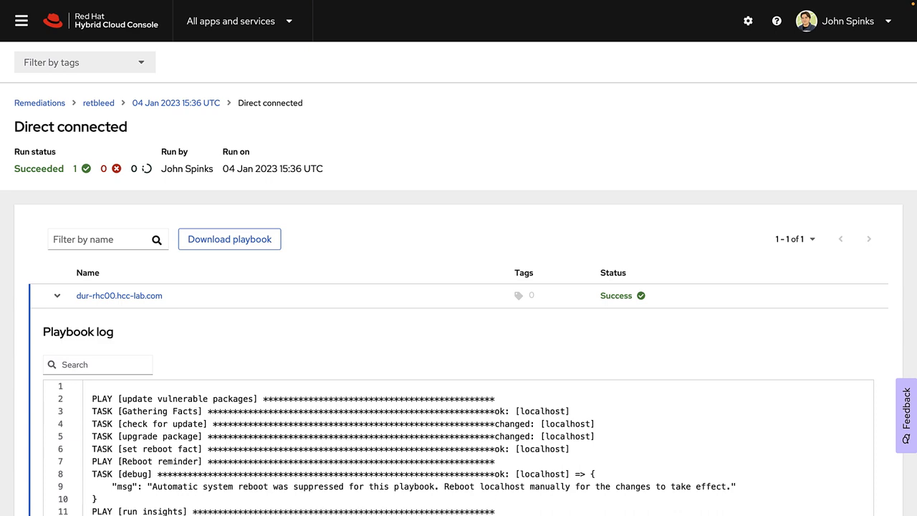
pyautogui.moveTo(34, 318)
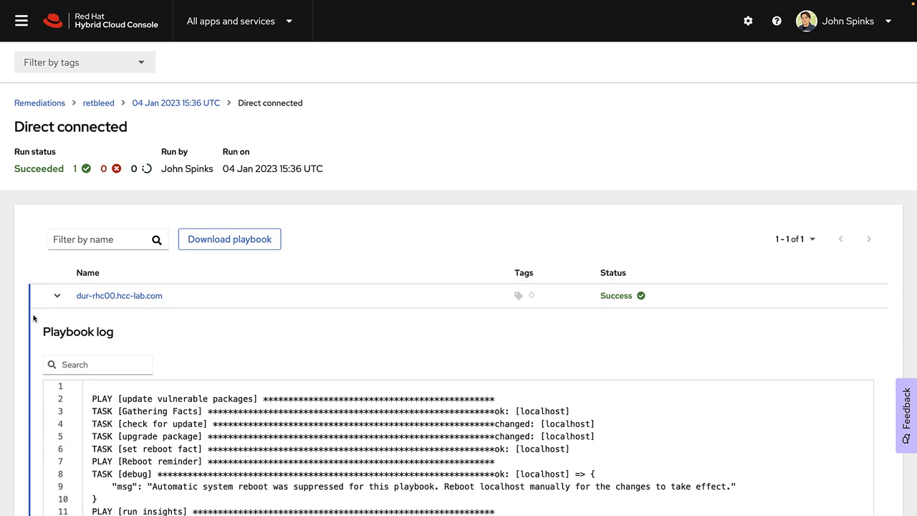
# - Return via the retbleed breadcrumb to the remediation overview showing 1/1 issues resolved
pyautogui.scroll(-3)
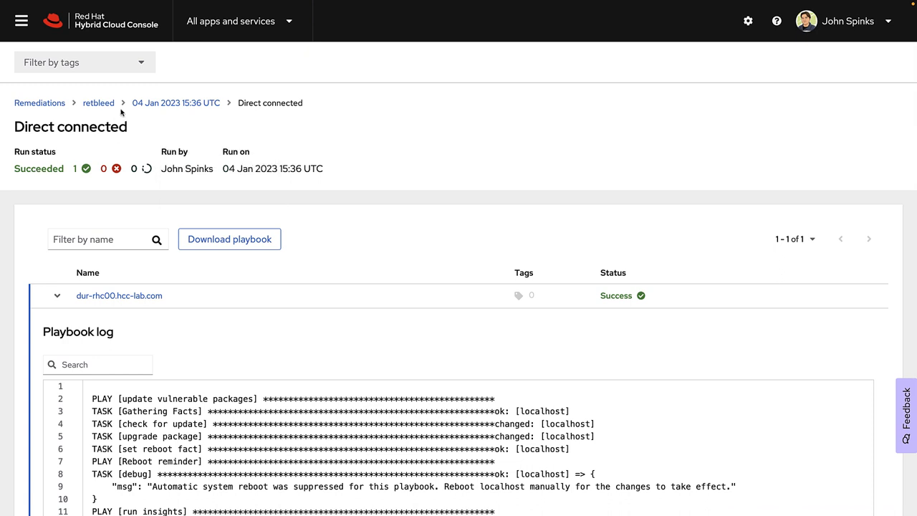
pyautogui.click(97, 103)
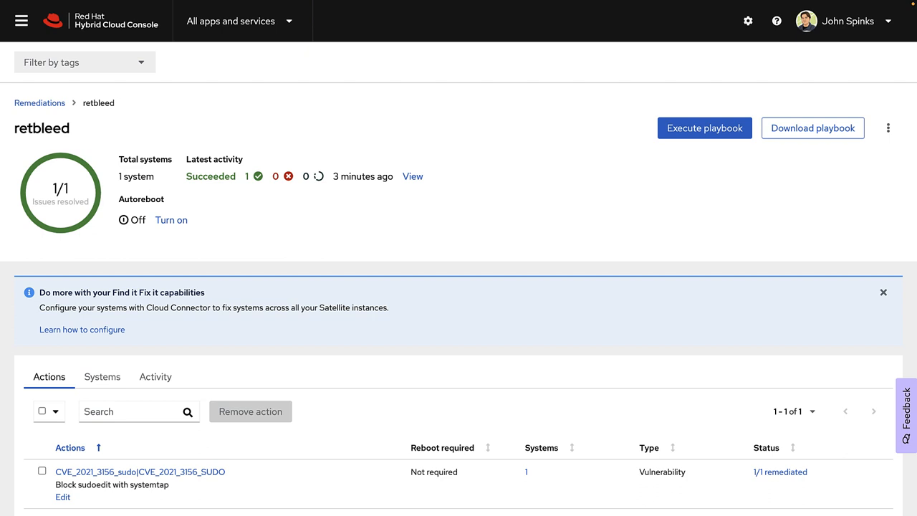
# - Navigate from the console menu to Vulnerability > Reports, offering executive and CVE reports
pyautogui.click(20, 20)
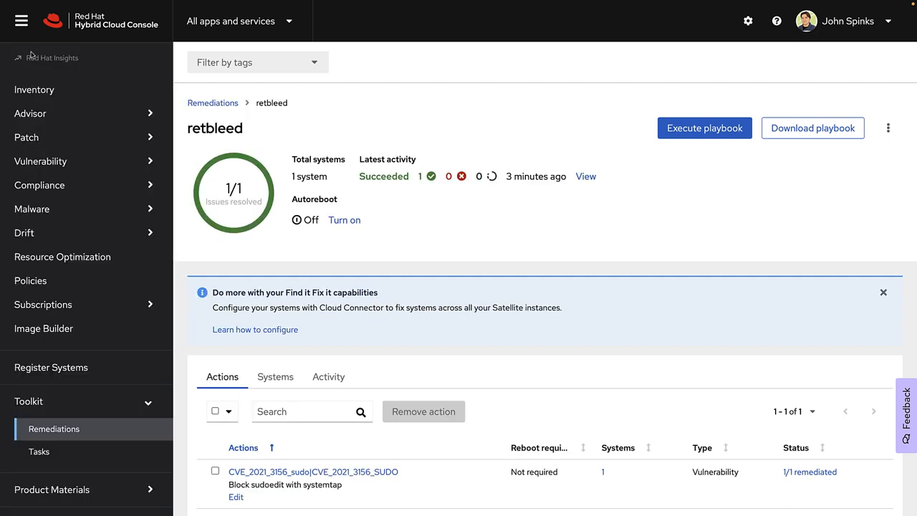
pyautogui.click(40, 161)
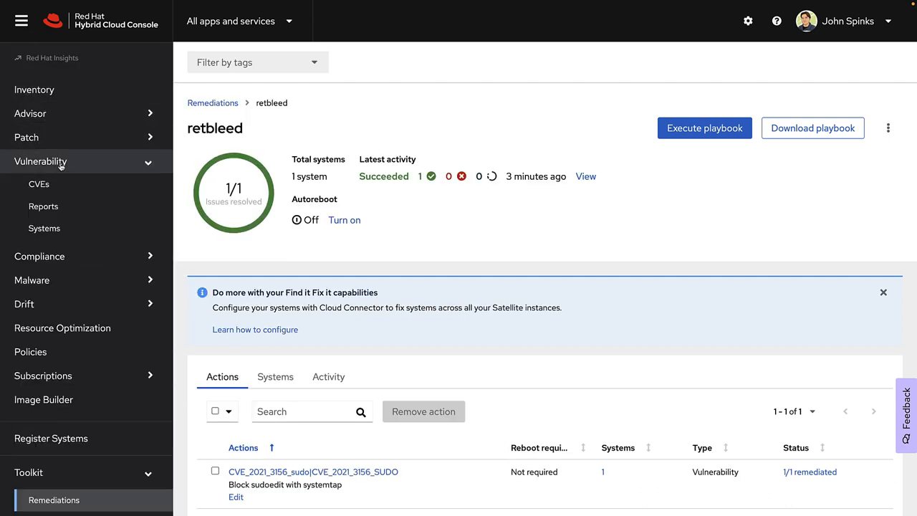
pyautogui.click(43, 207)
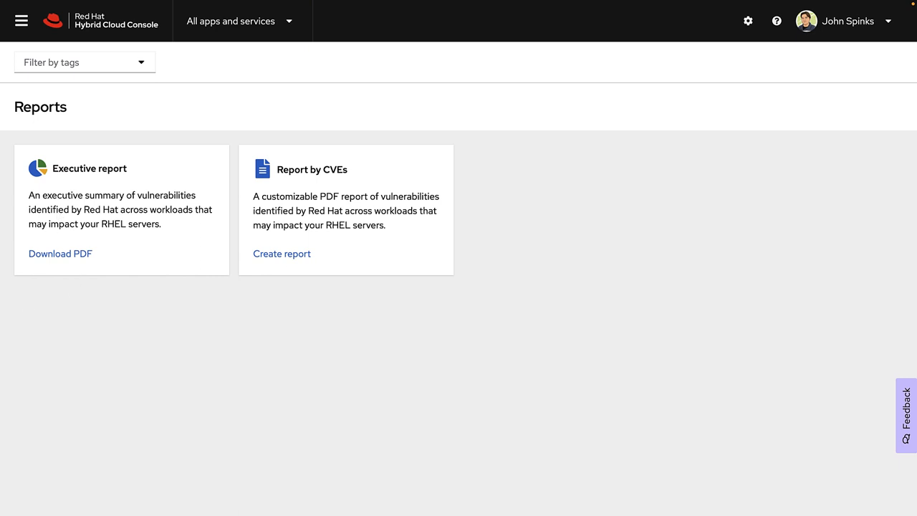
pyautogui.click(60, 254)
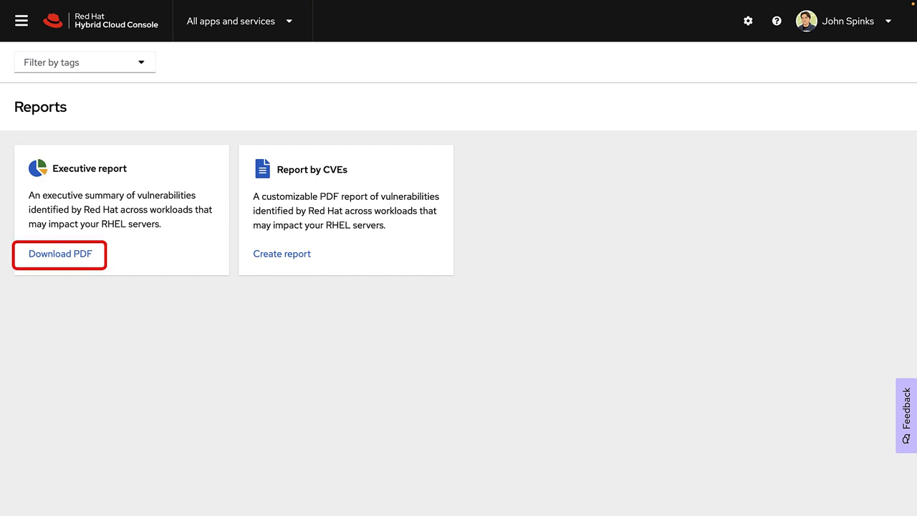
pyautogui.click(60, 254)
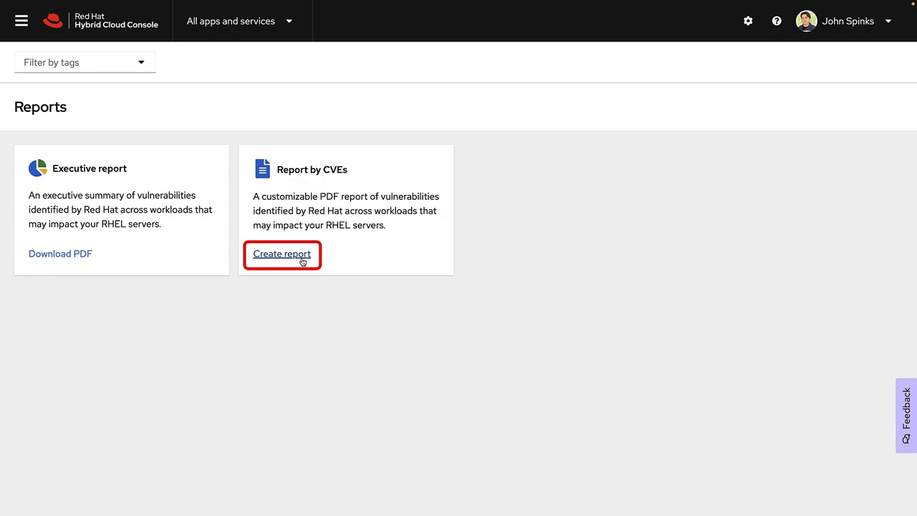
# - Create a CVE report filtered to Has security rule with minimum CVSS 6 (range 6.0–10.0)
pyautogui.click(281, 253)
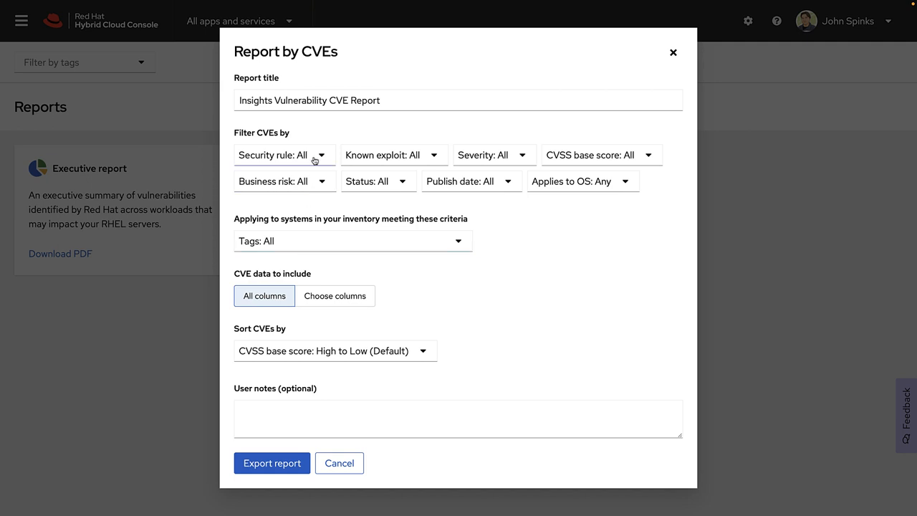
pyautogui.click(272, 154)
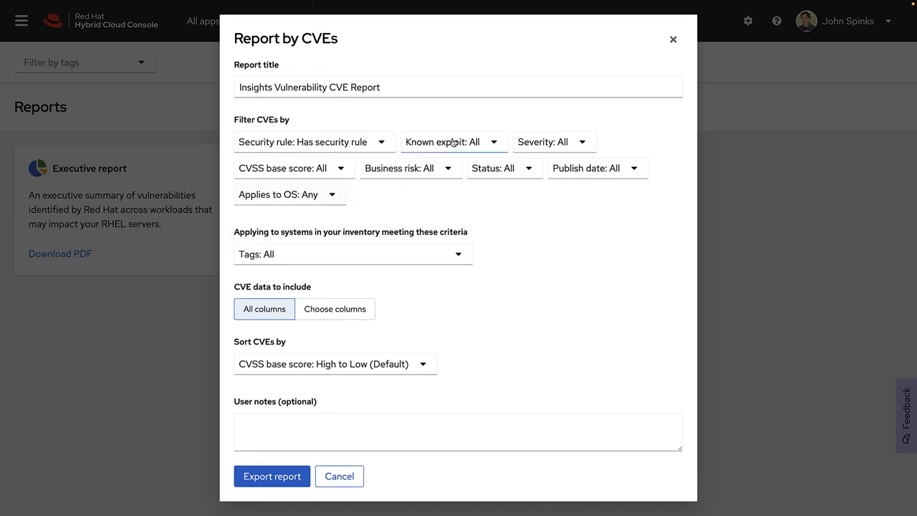
pyautogui.click(292, 168)
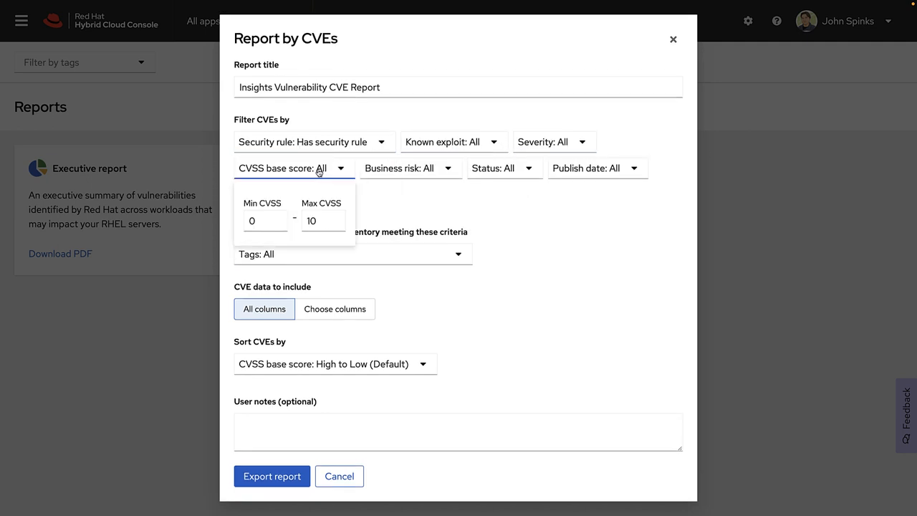
pyautogui.click(261, 221)
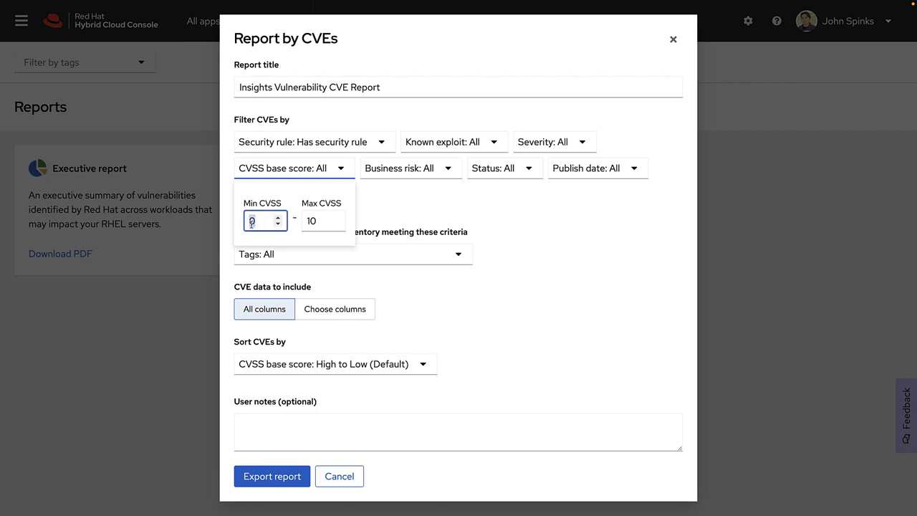
pyautogui.write('6')
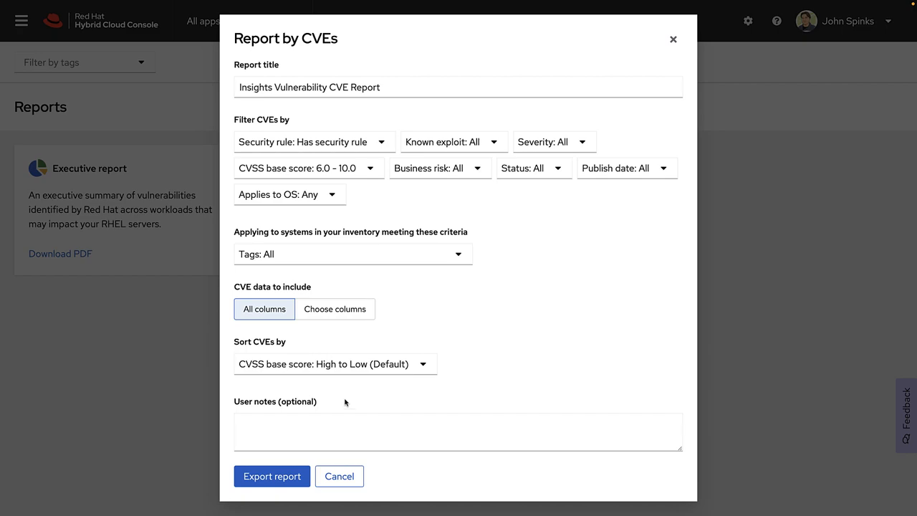
# - Export the filtered CVE report and view the downloaded 3-page PDF
pyautogui.click(273, 476)
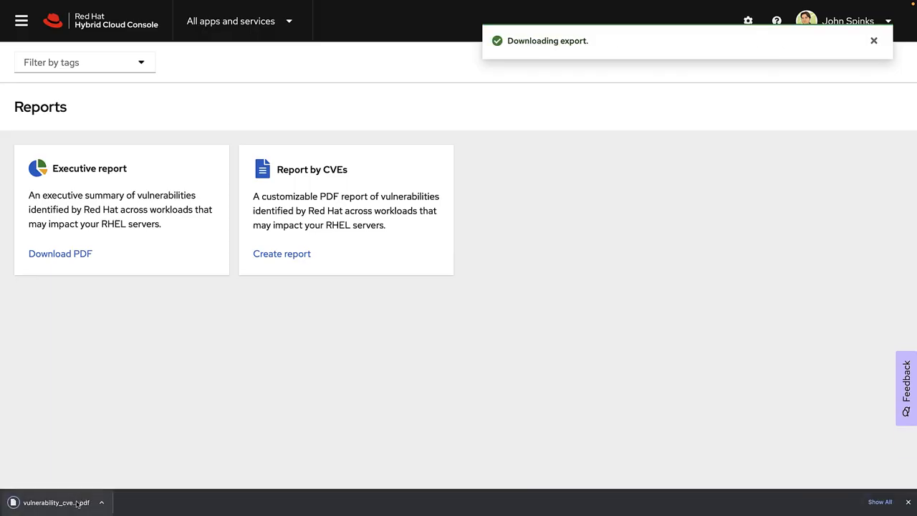
pyautogui.click(56, 501)
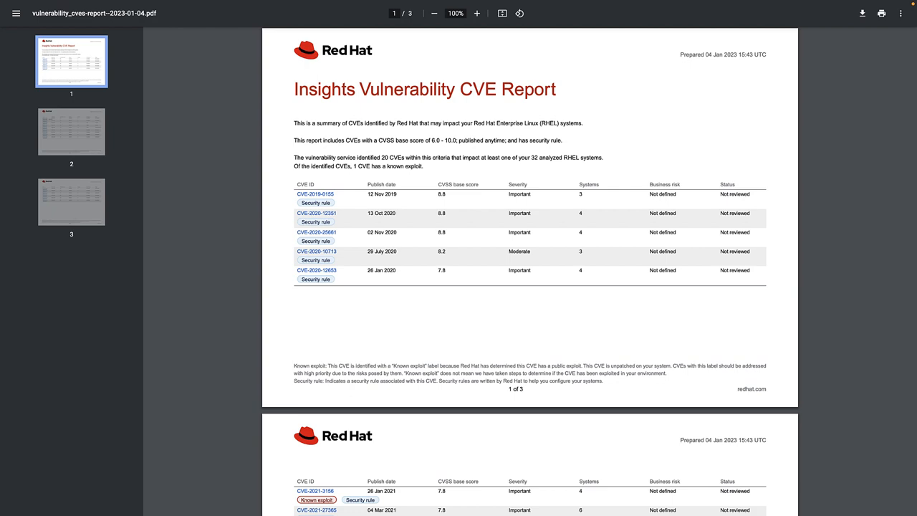
pyautogui.scroll(-3)
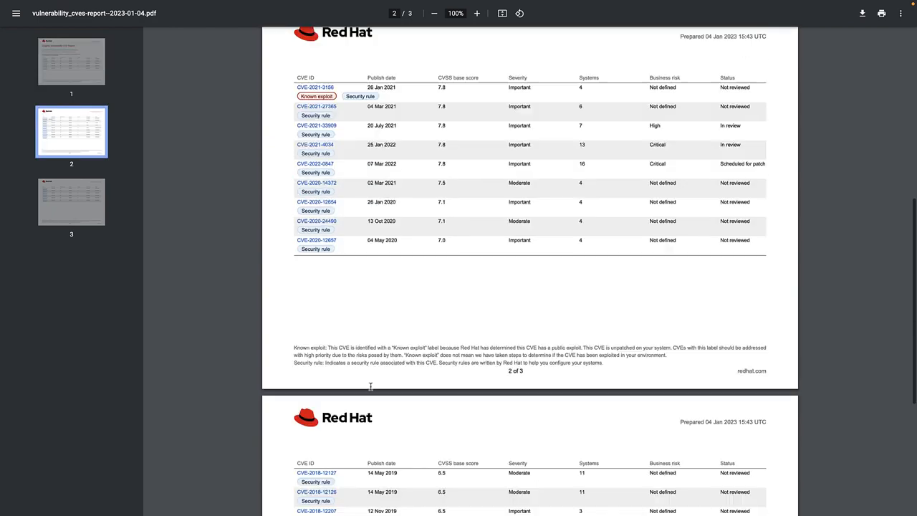